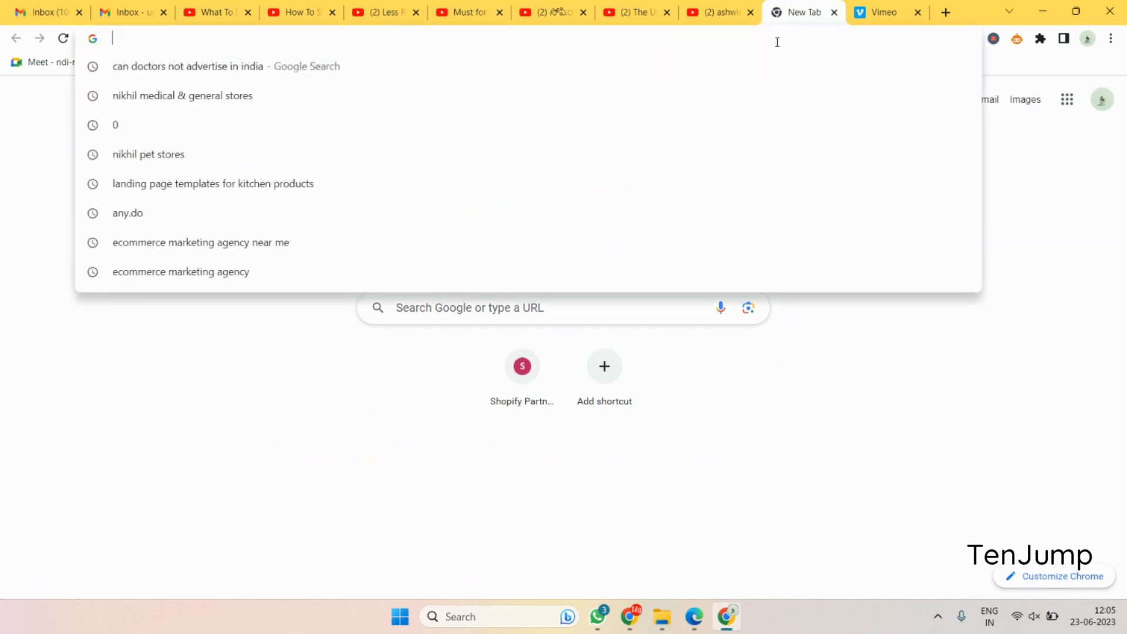
# Load microport.in/admin in a new Chrome tab.
pyautogui.write('microport.in/admin')
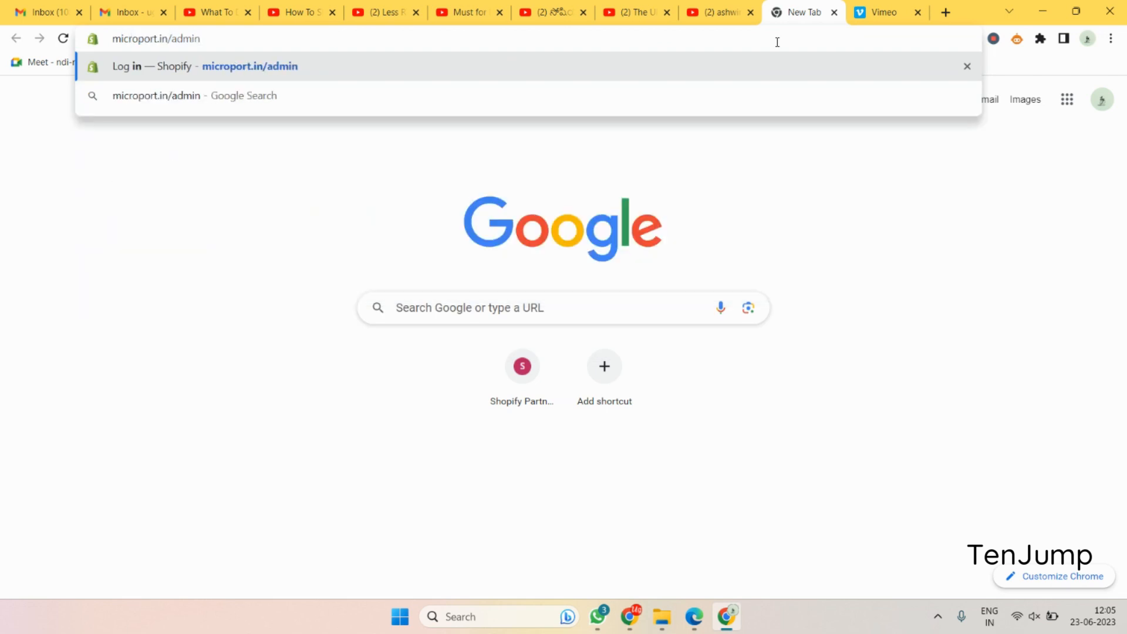
pyautogui.press('Enter')
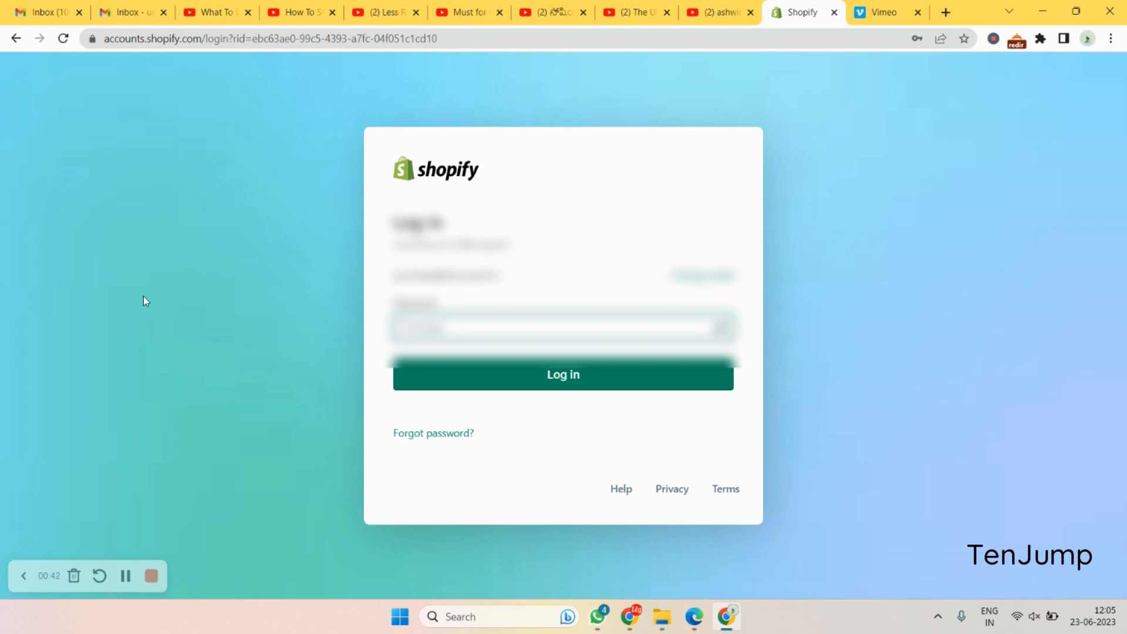
# Log in on the Shopify login page to reach the Microport admin home.
pyautogui.click(563, 375)
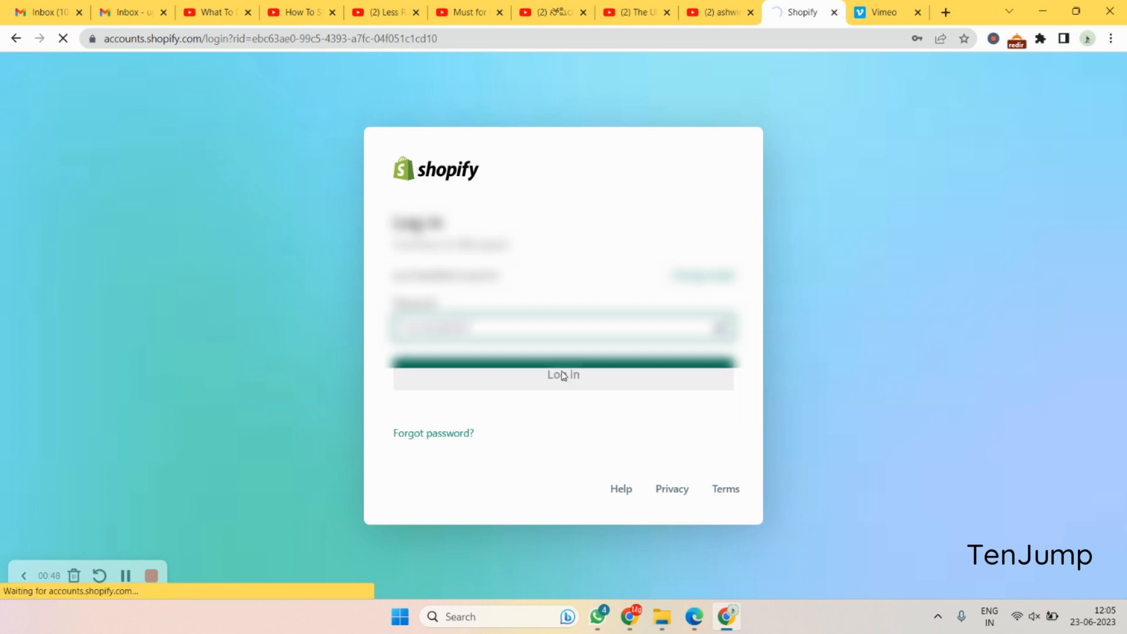
pyautogui.click(563, 375)
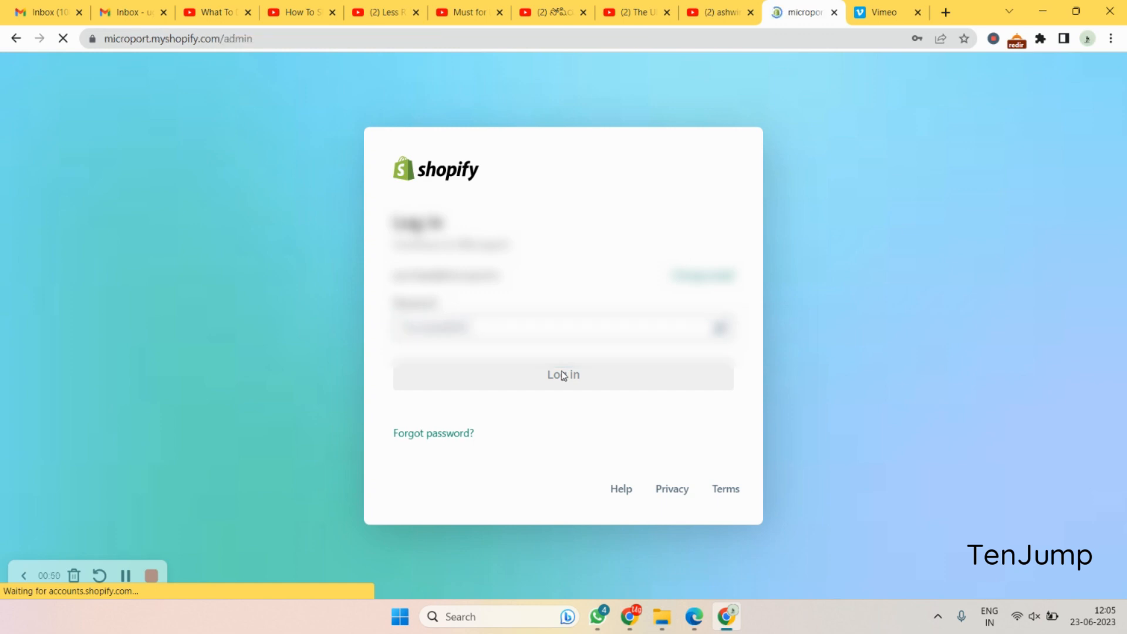
pyautogui.click(563, 375)
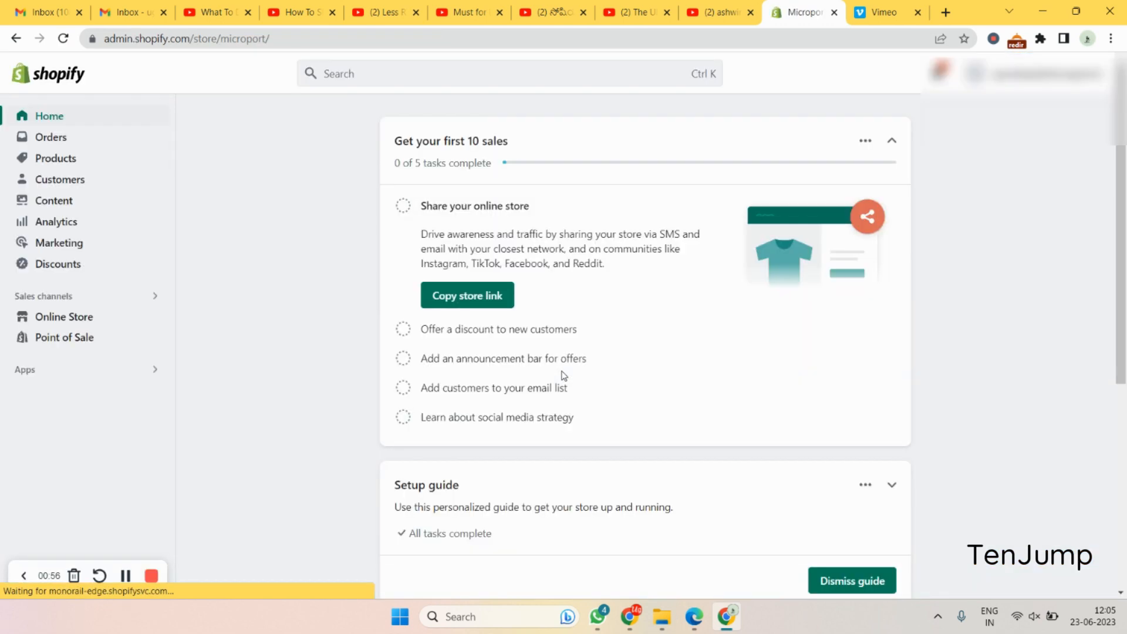
pyautogui.moveTo(279, 510)
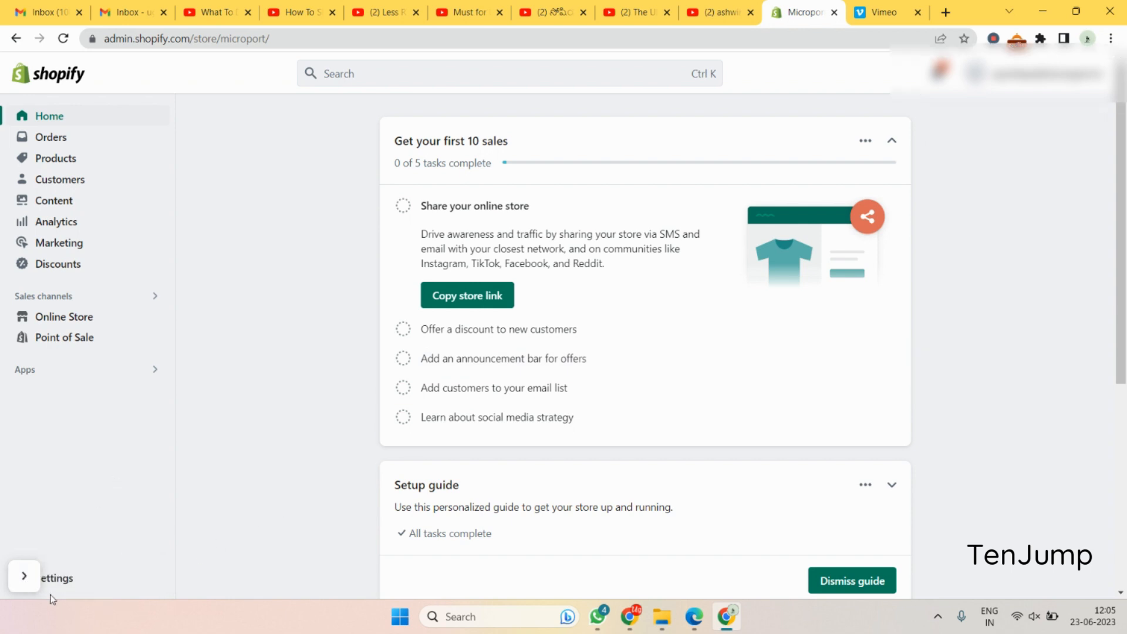
pyautogui.moveTo(57, 582)
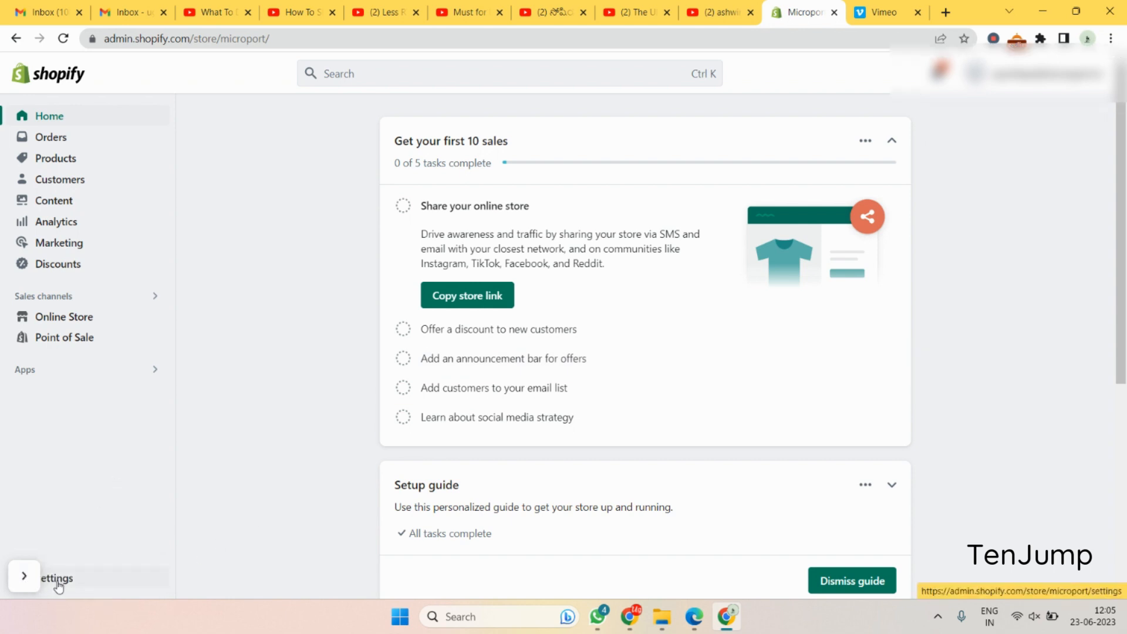
# Open Settings from the bottom of the admin sidebar.
pyautogui.click(56, 578)
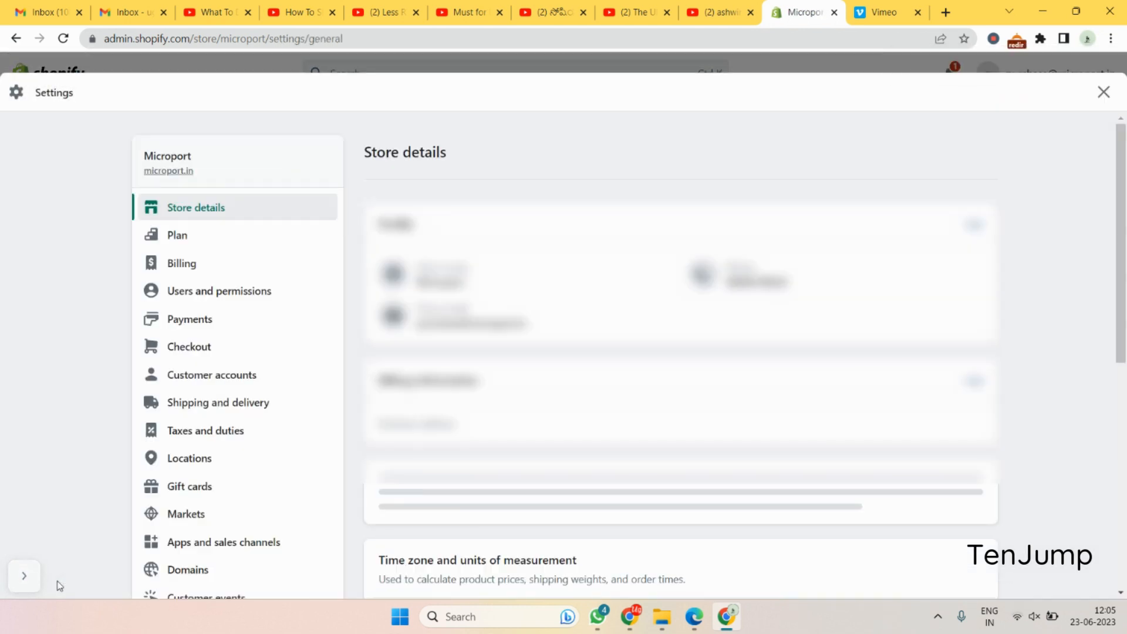
# Open Payments settings and choose Add payment methods under Supported payment methods.
pyautogui.scroll(-3)
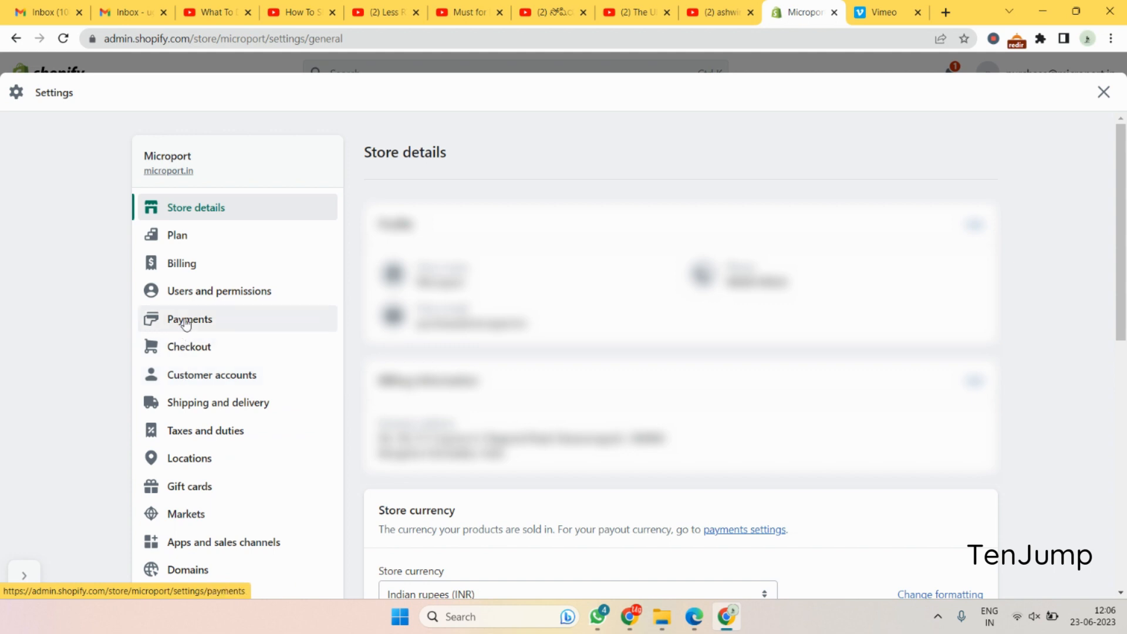
pyautogui.click(189, 319)
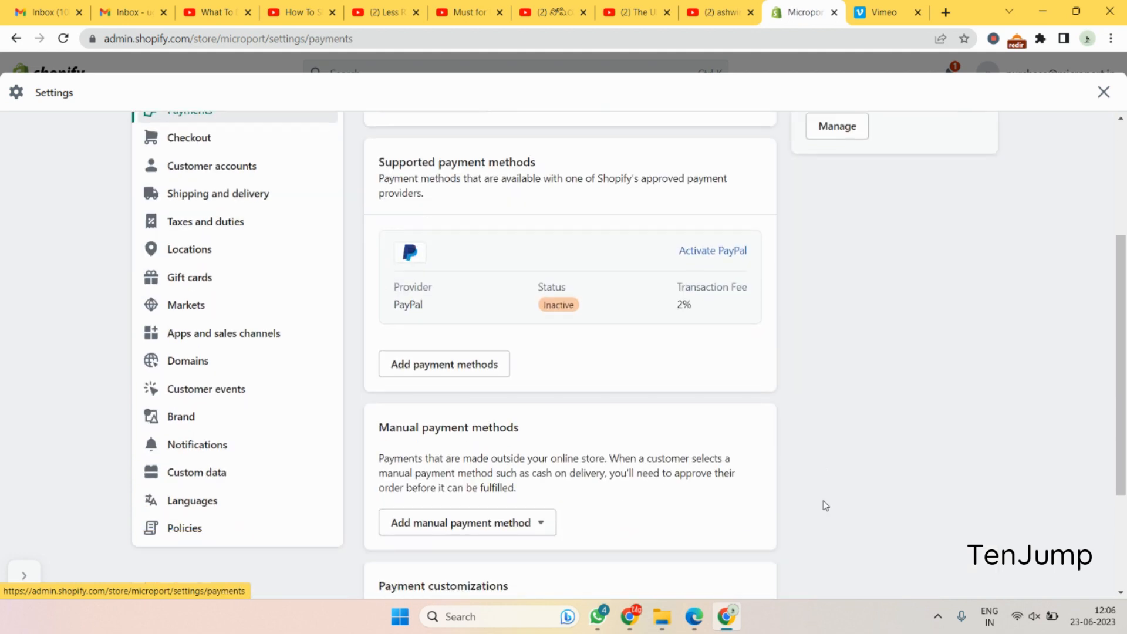
pyautogui.scroll(-3)
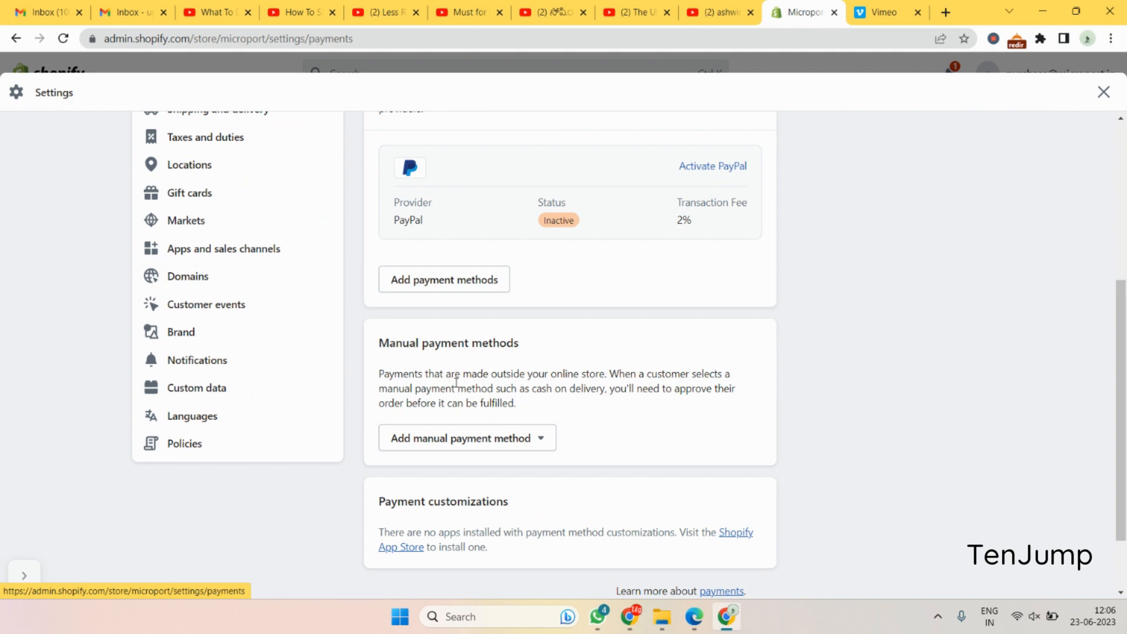
pyautogui.moveTo(456, 290)
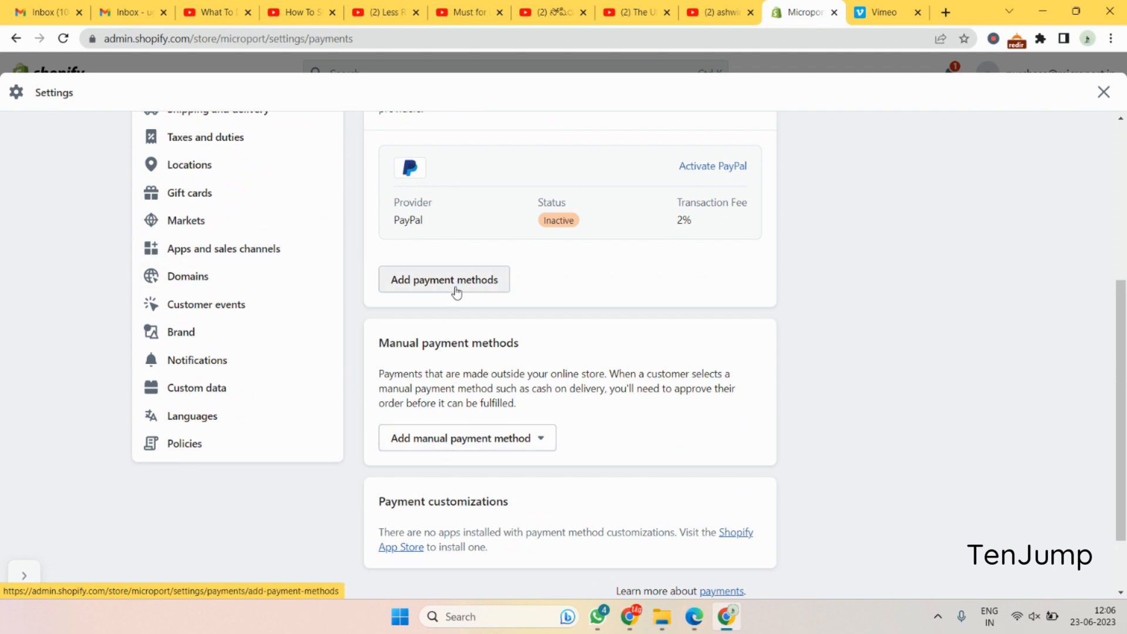
pyautogui.click(445, 280)
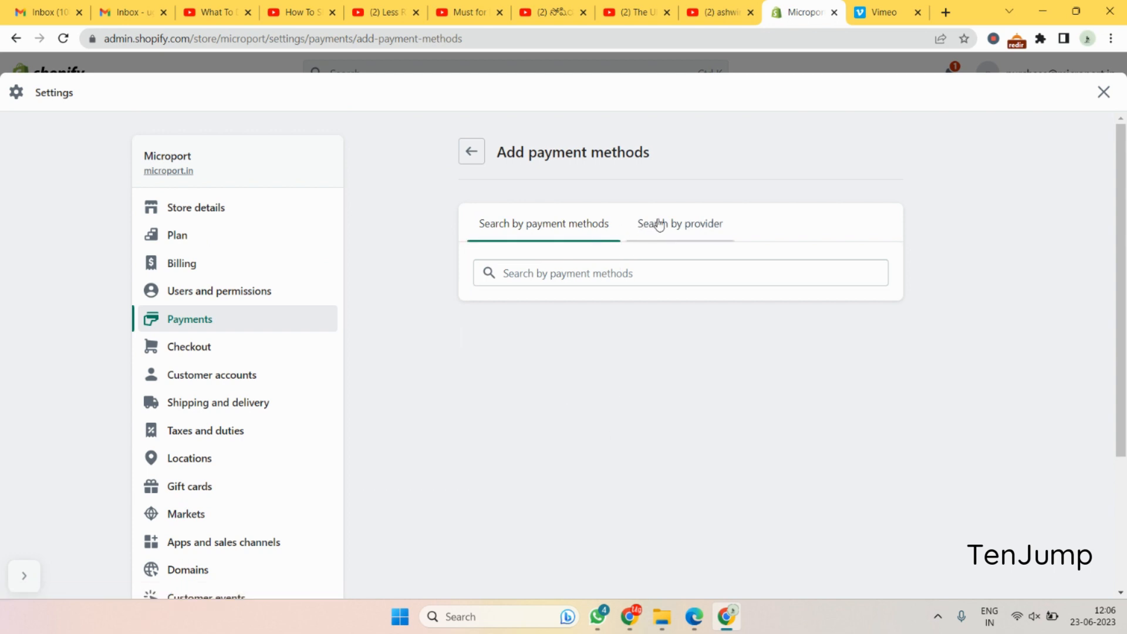
# Search providers for 'razorpay', select Razorpay Secure and activate it.
pyautogui.click(680, 224)
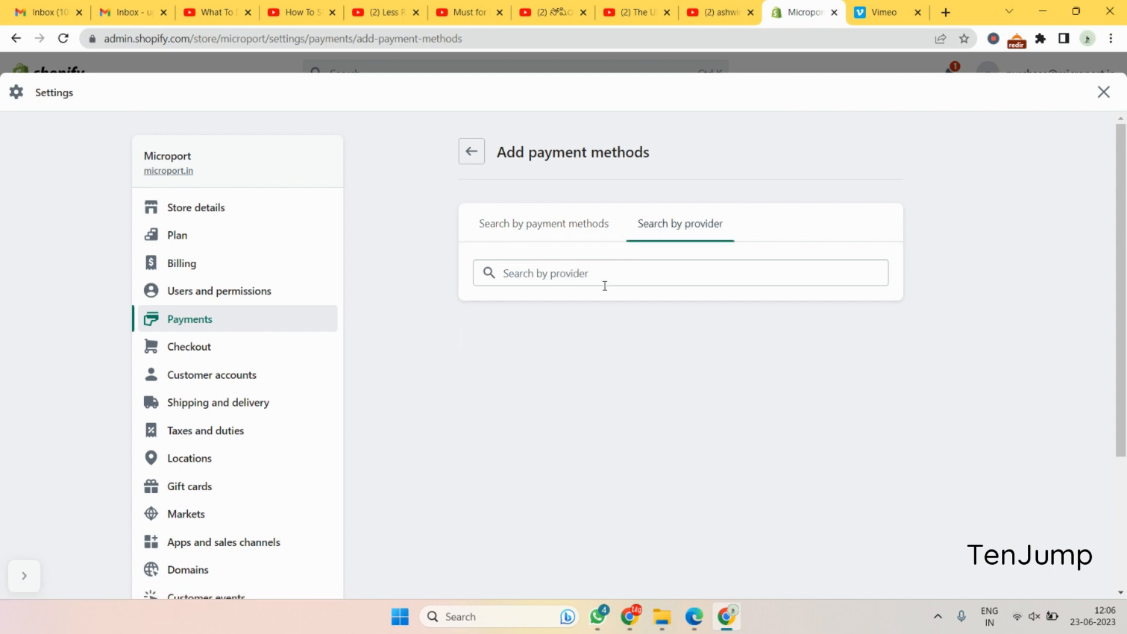
pyautogui.write('razorpa')
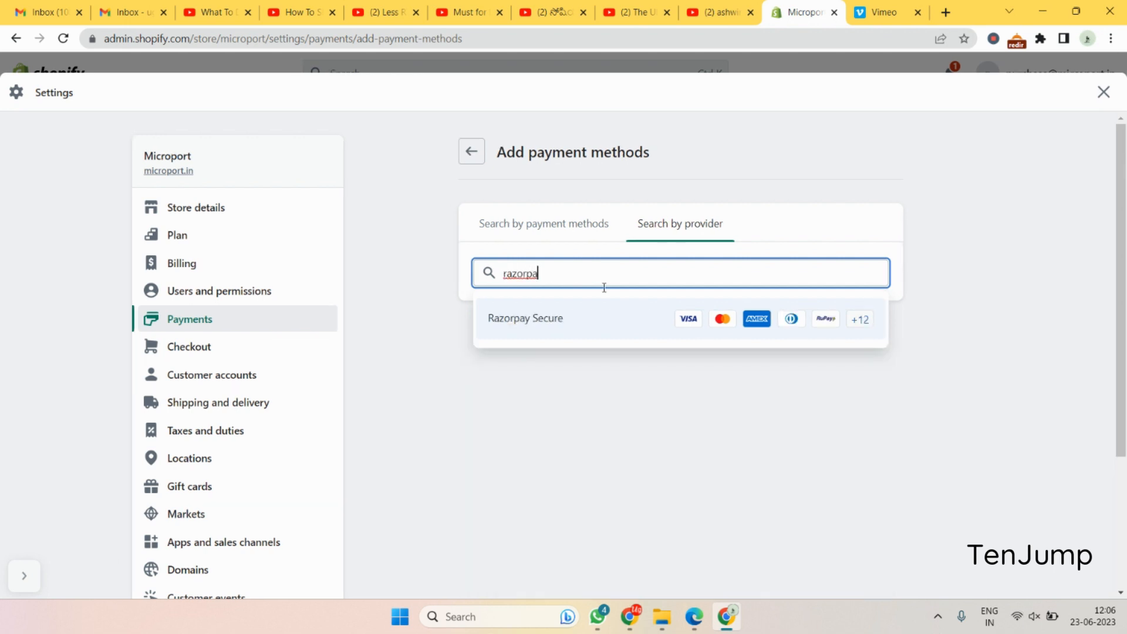
pyautogui.click(525, 318)
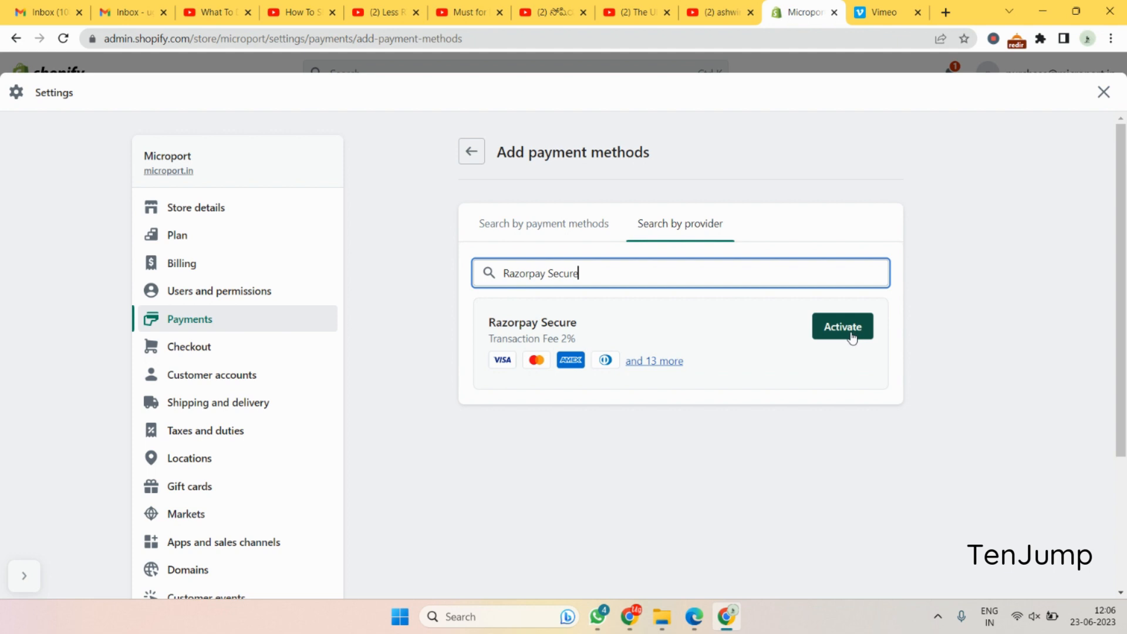
pyautogui.click(842, 326)
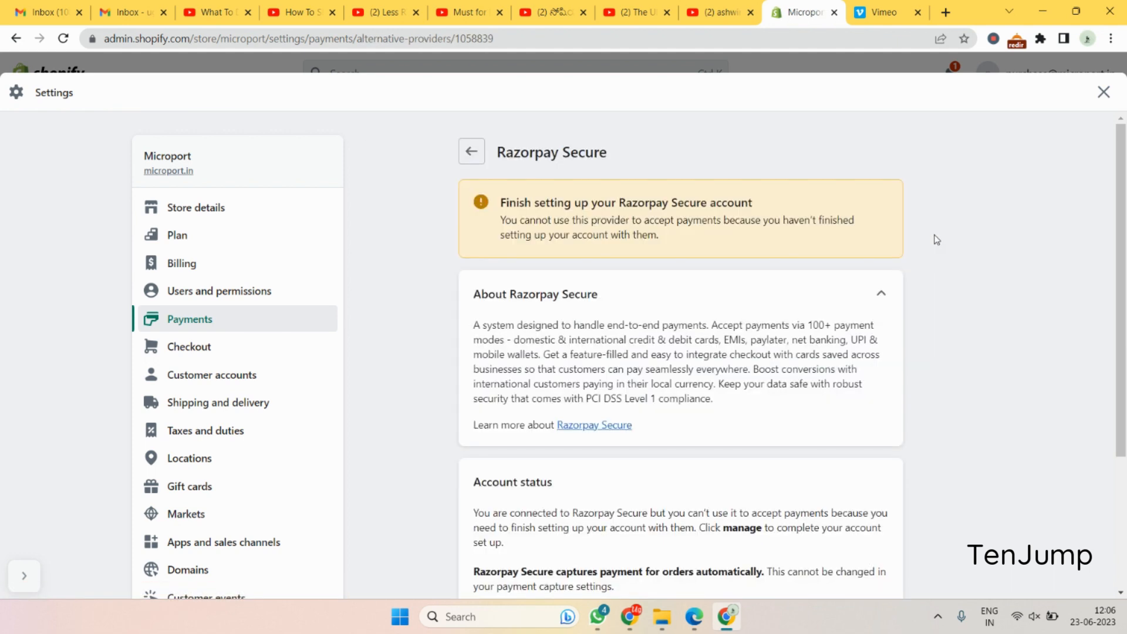
# Manage the Razorpay Secure account from Account status to open Razorpay onboarding.
pyautogui.scroll(-3)
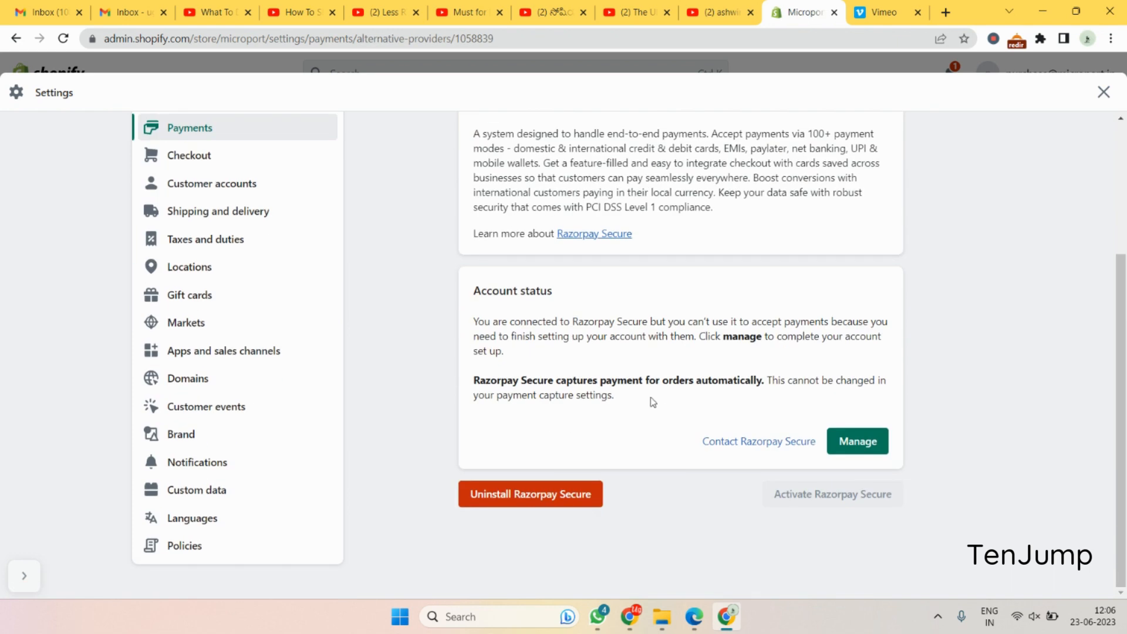
pyautogui.moveTo(604, 250)
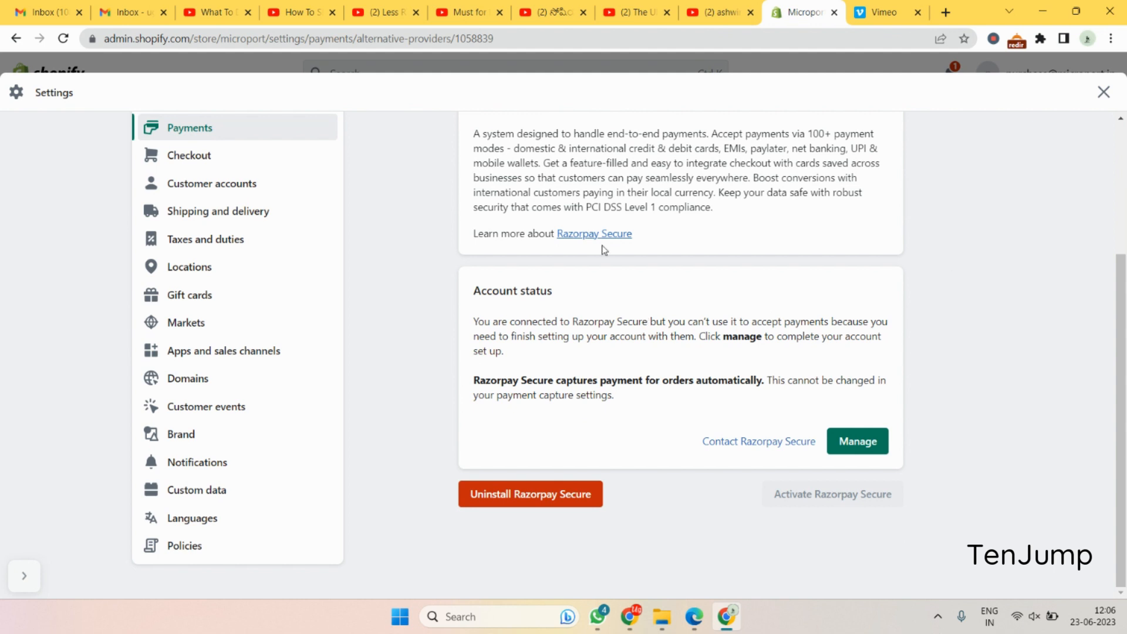
pyautogui.moveTo(853, 445)
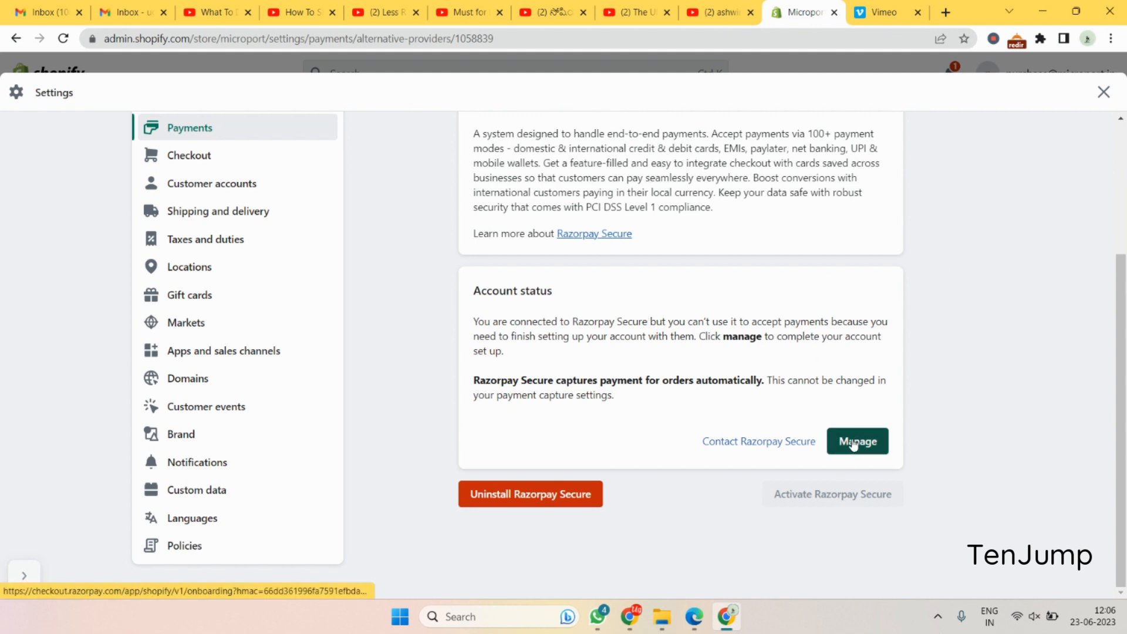
pyautogui.click(857, 441)
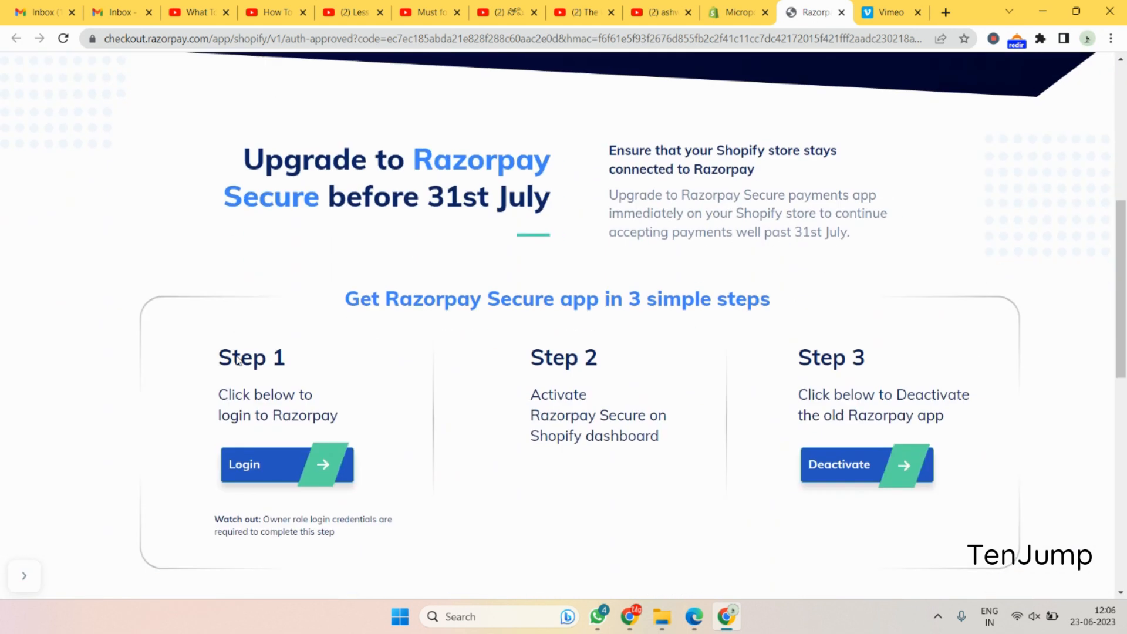
# Choose Login under Step 1 of the Razorpay upgrade guide.
pyautogui.click(258, 464)
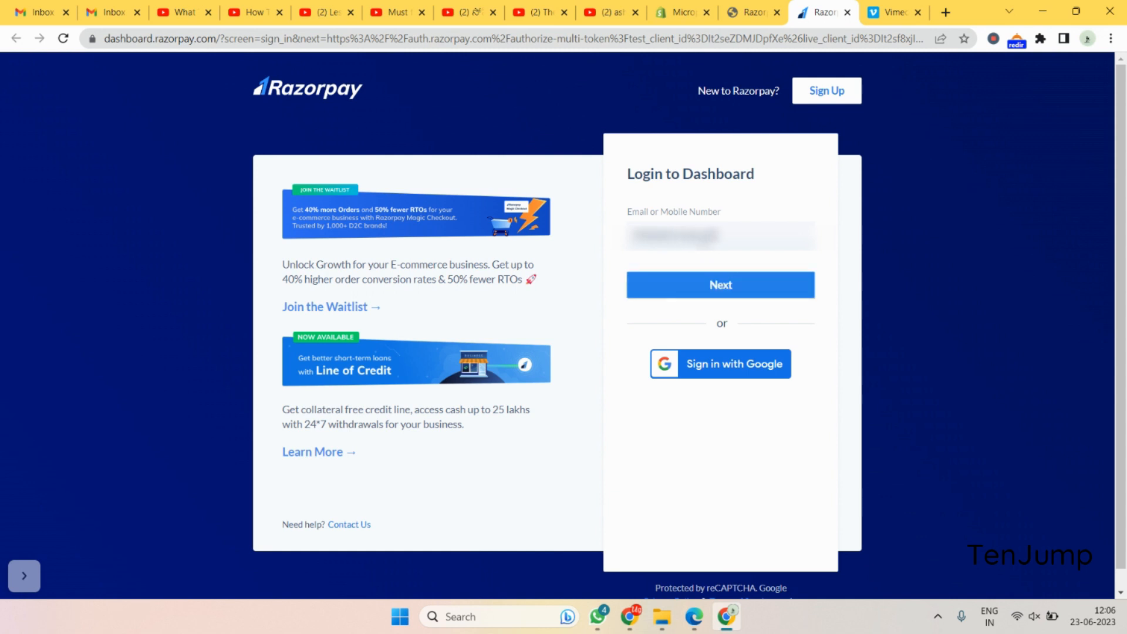
# Sign in to the Razorpay dashboard with the account password.
pyautogui.click(720, 284)
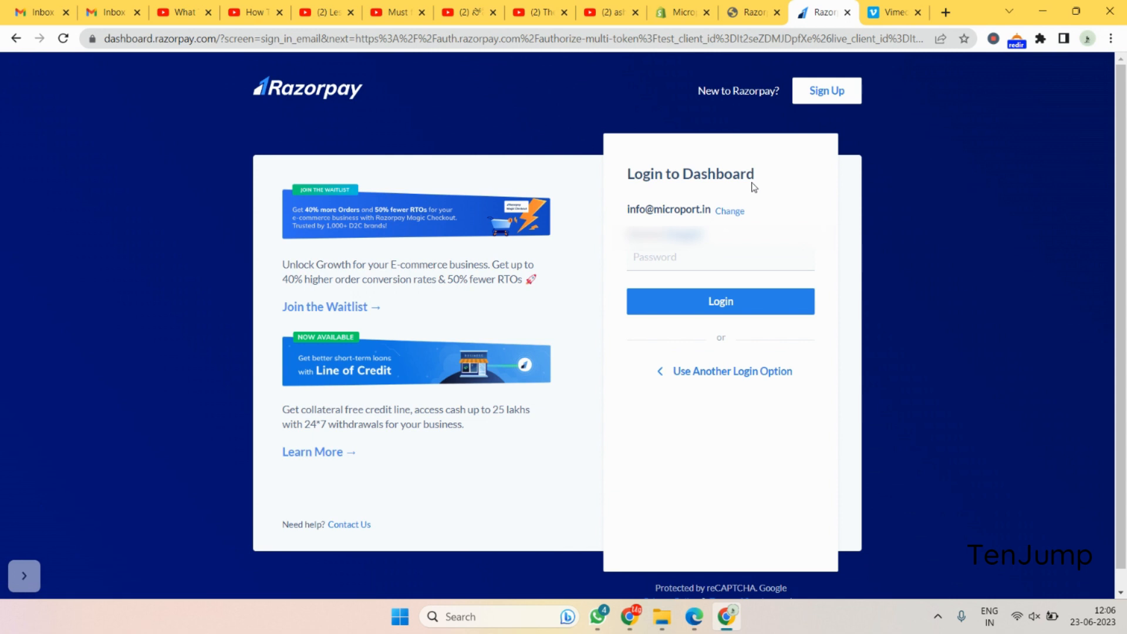
pyautogui.click(720, 257)
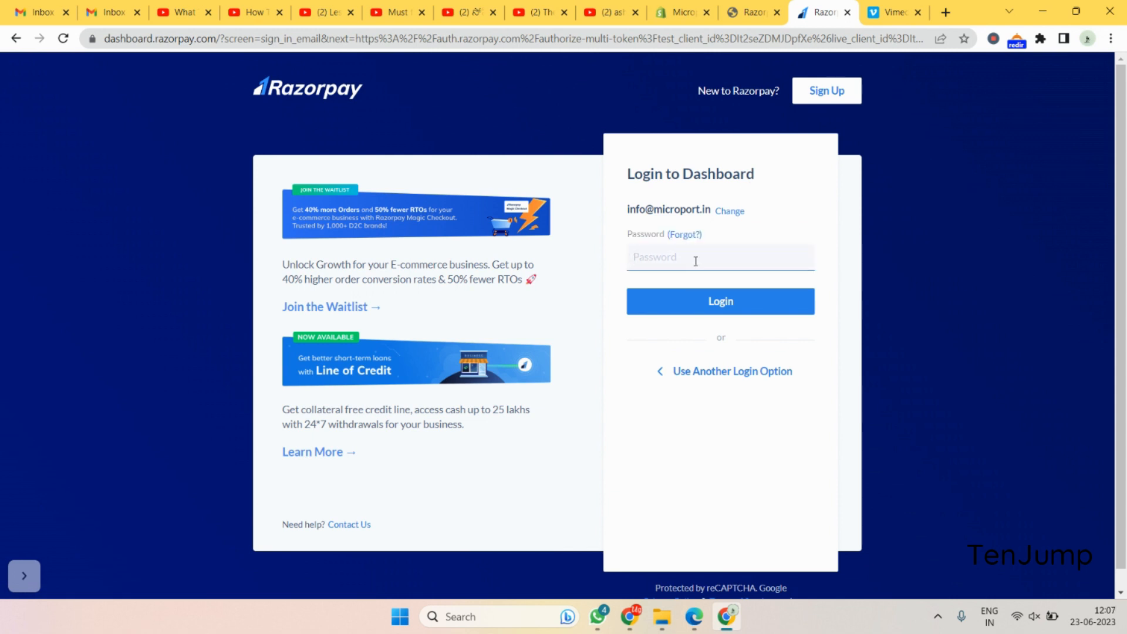
pyautogui.write('••••')
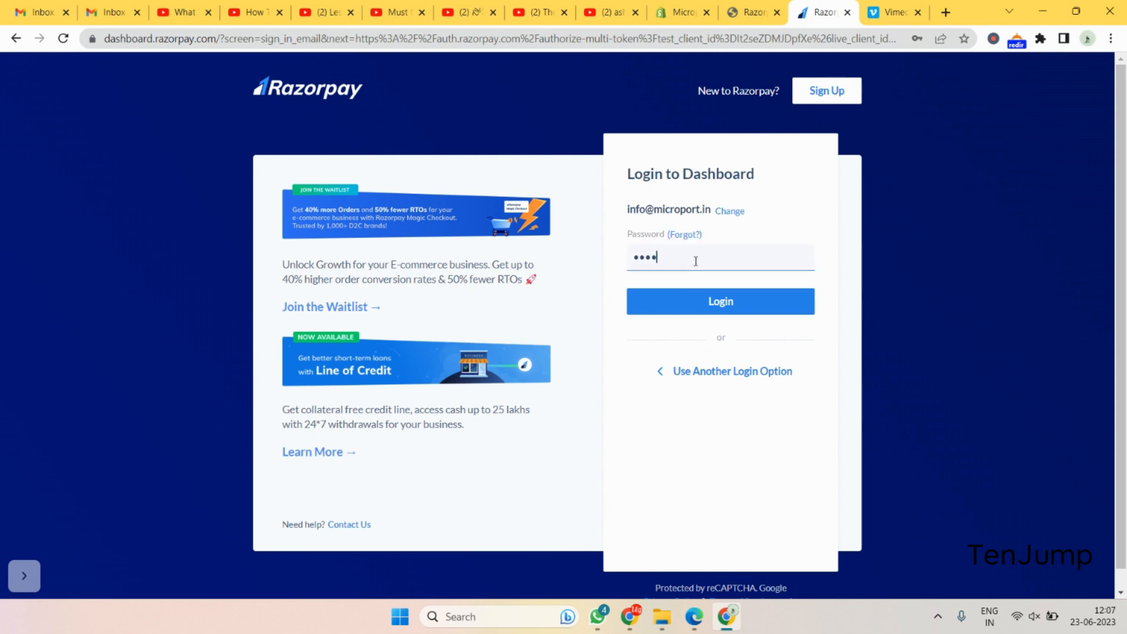
pyautogui.write('*')
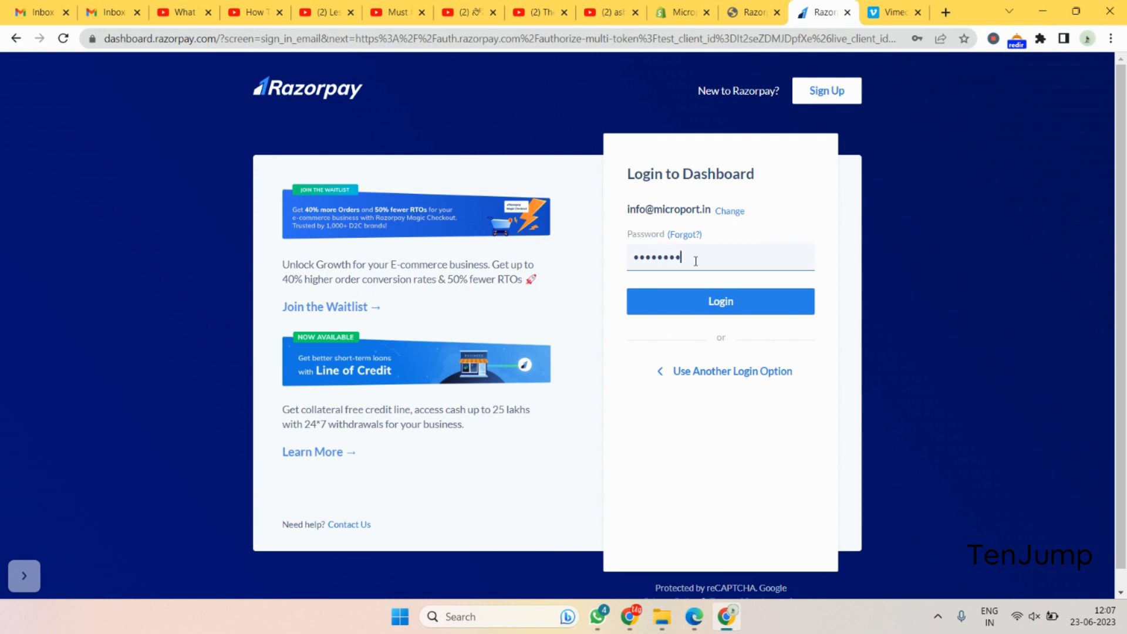
pyautogui.click(720, 301)
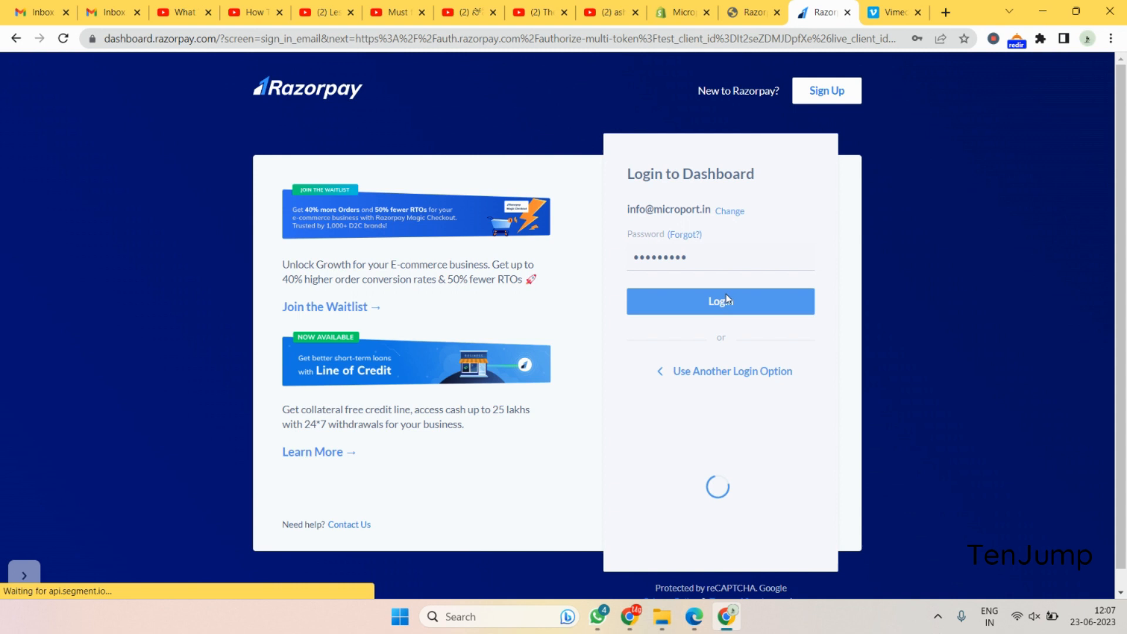
pyautogui.click(821, 13)
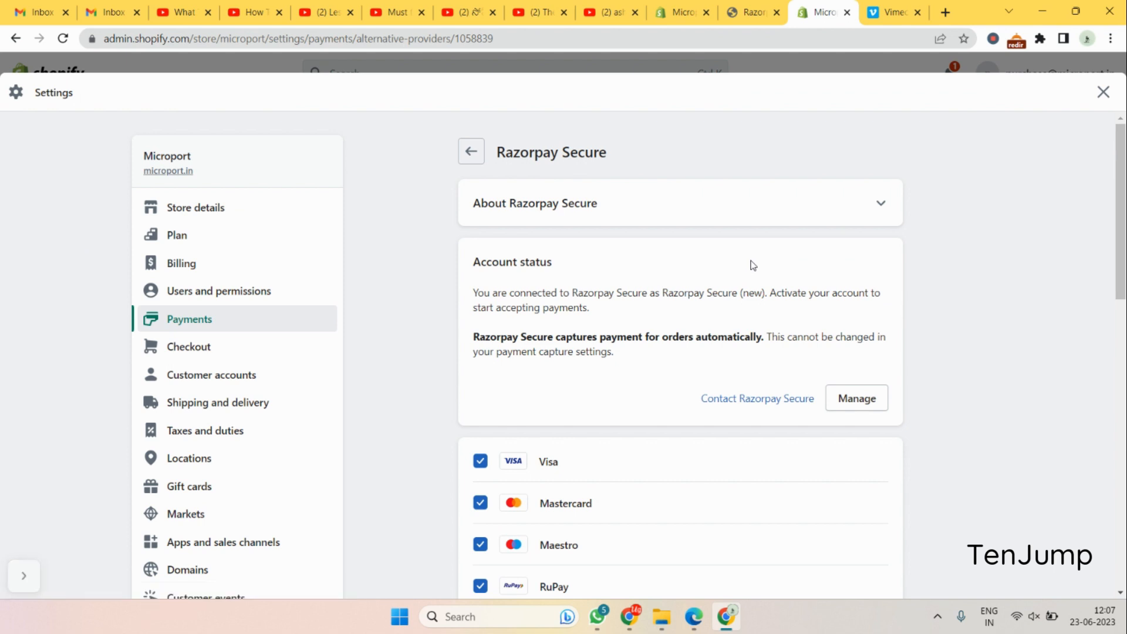
pyautogui.scroll(-3)
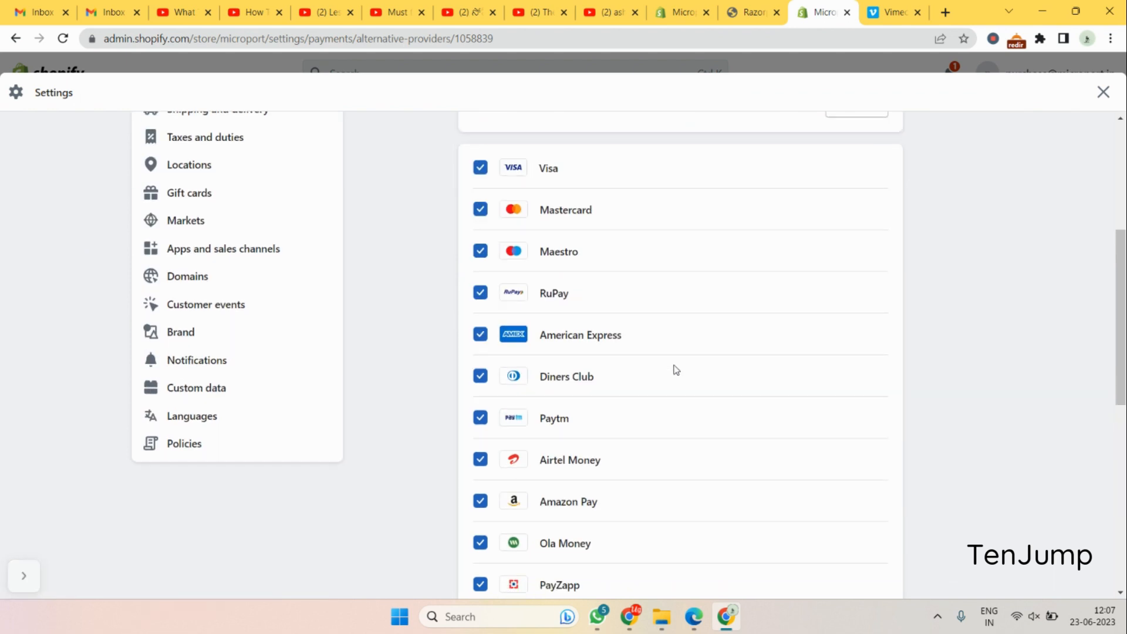
pyautogui.scroll(-3)
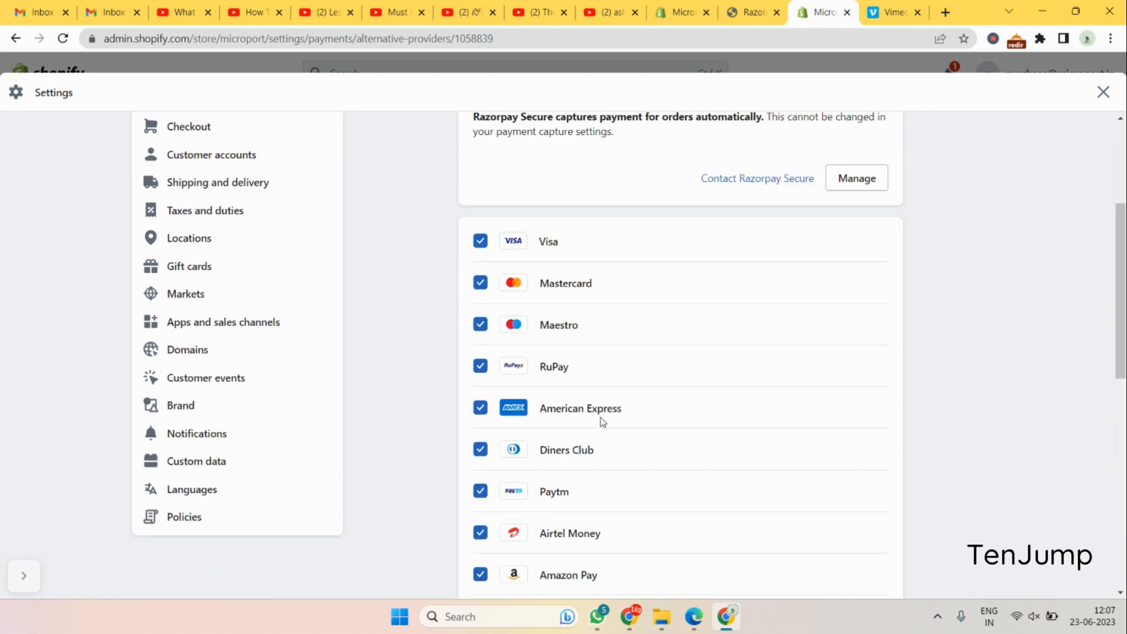
pyautogui.scroll(-3)
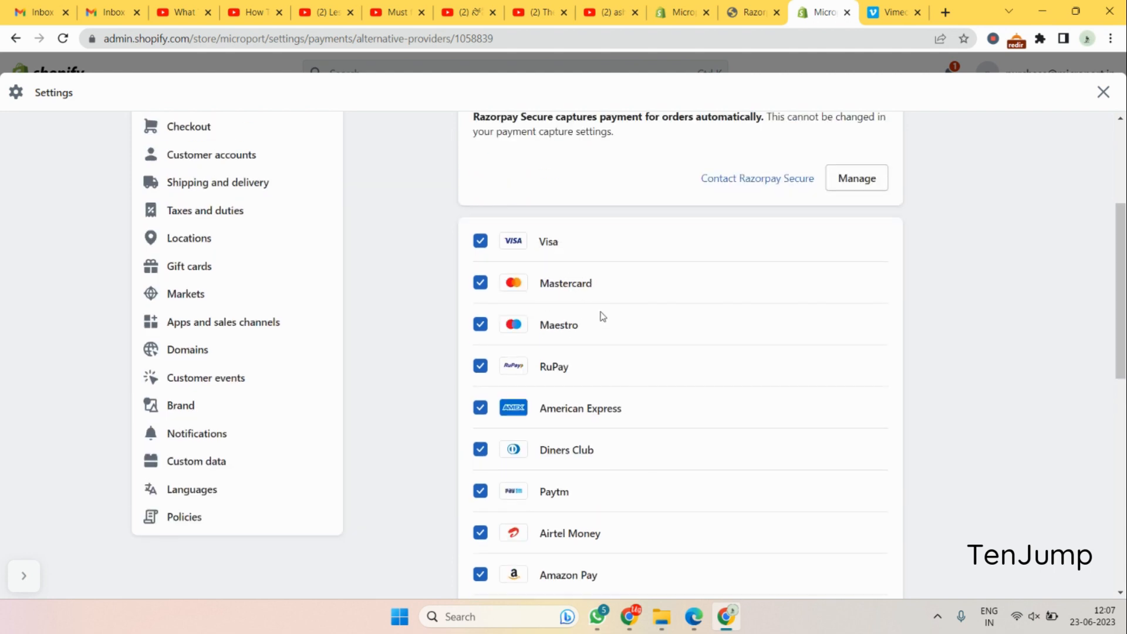
pyautogui.scroll(-3)
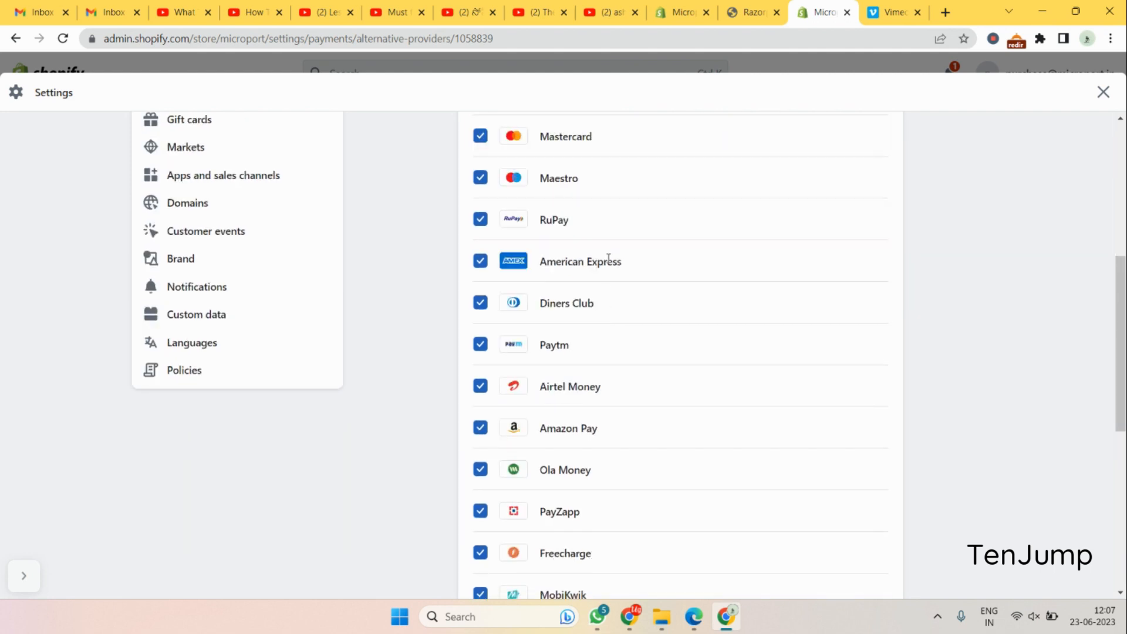
pyautogui.scroll(-3)
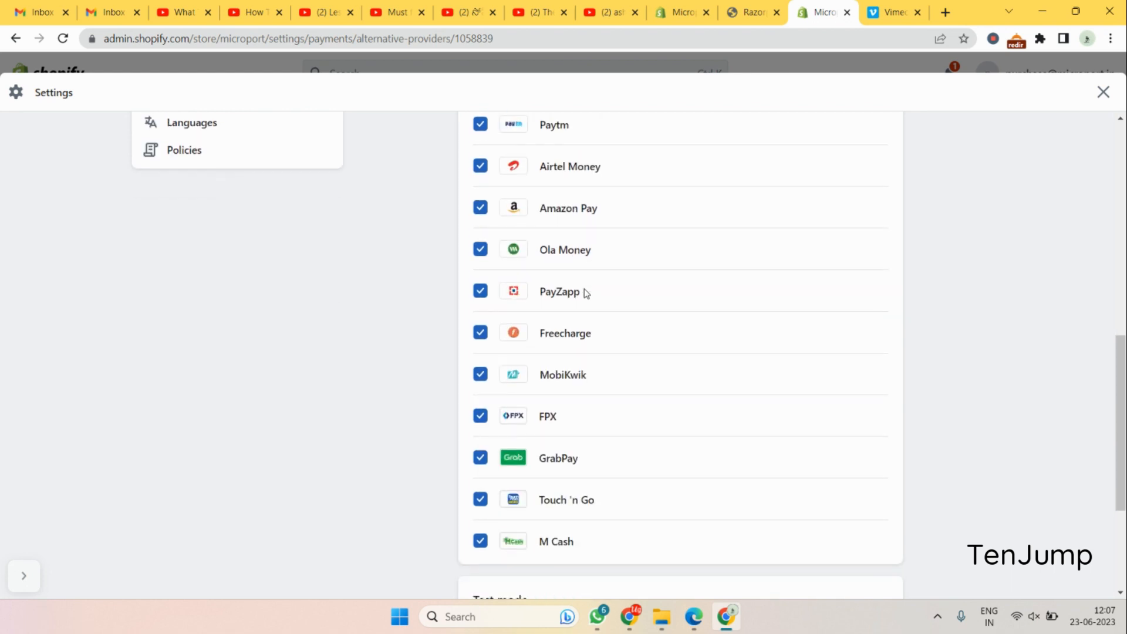
pyautogui.moveTo(570, 348)
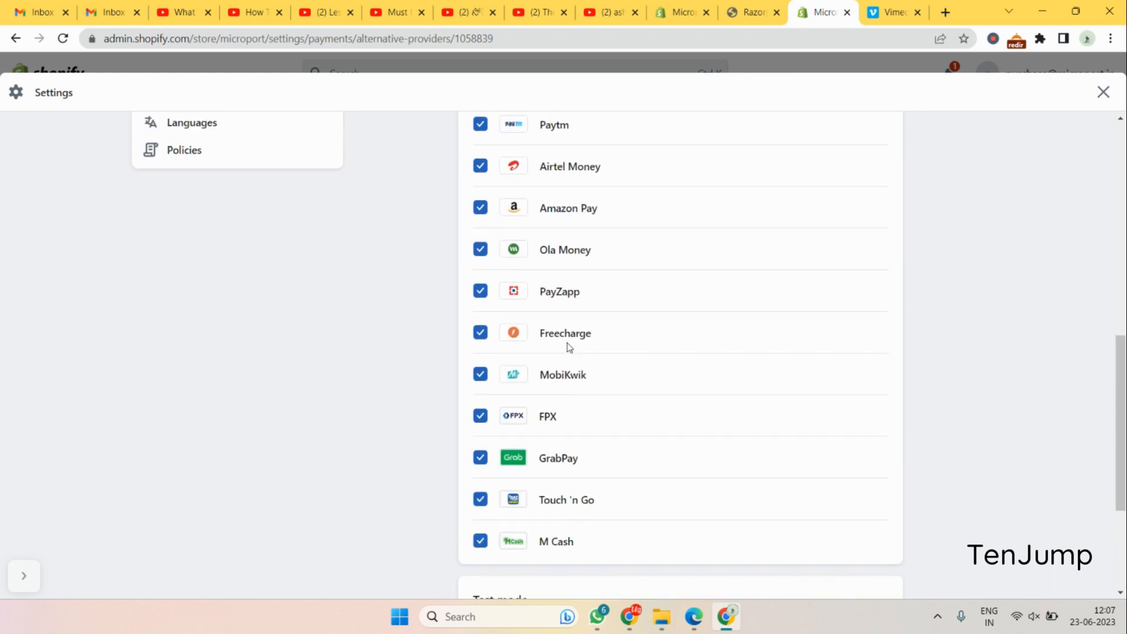
pyautogui.scroll(-3)
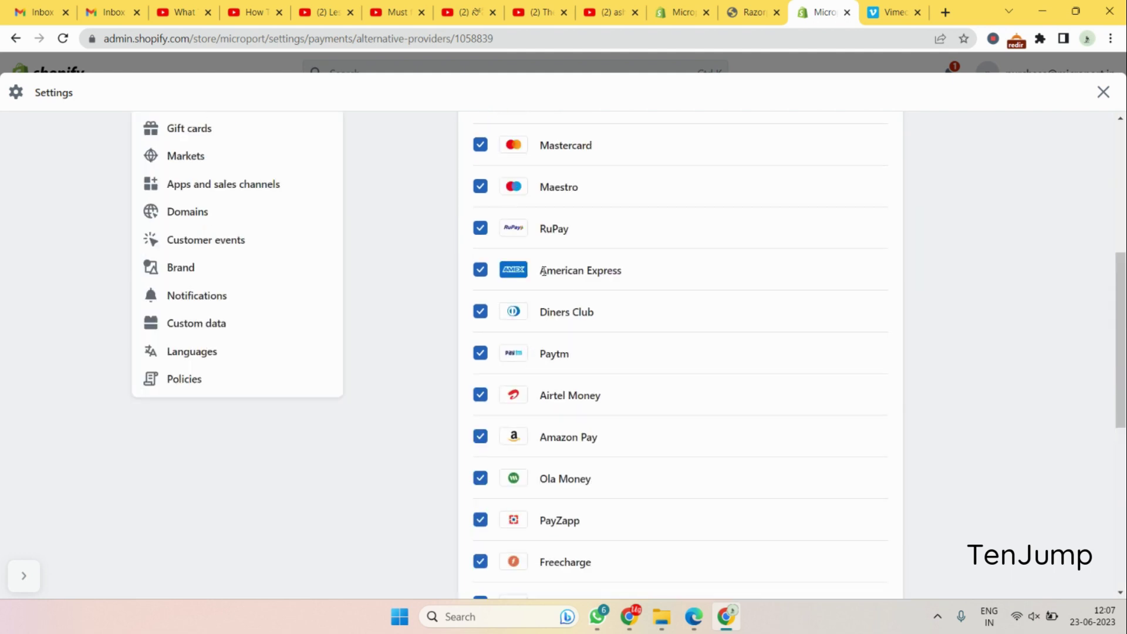
pyautogui.scroll(-3)
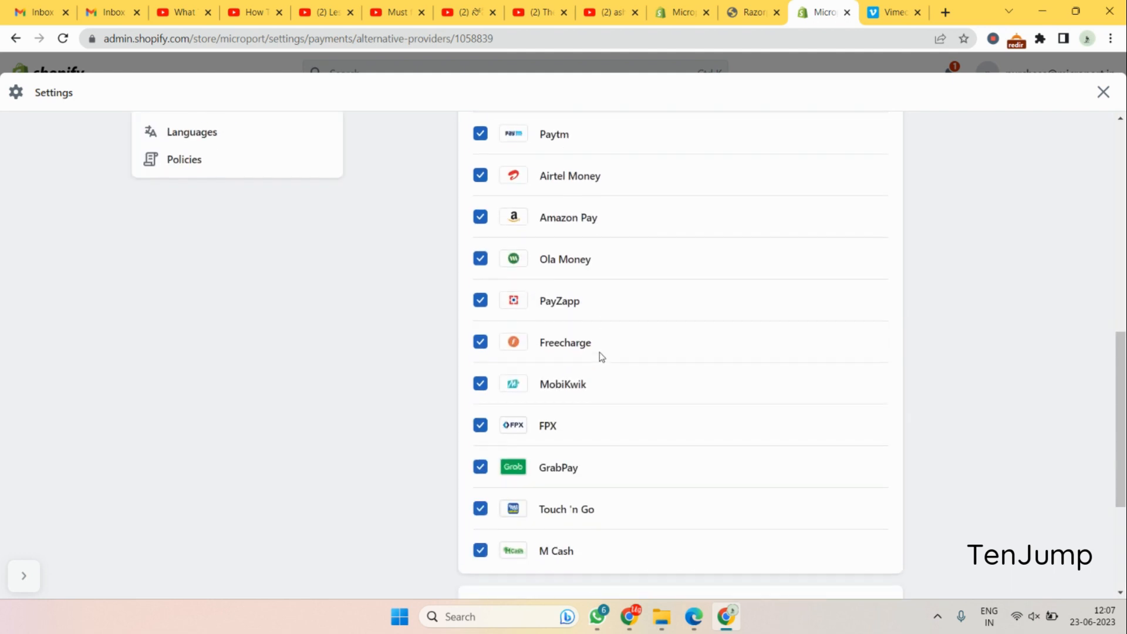
pyautogui.scroll(-3)
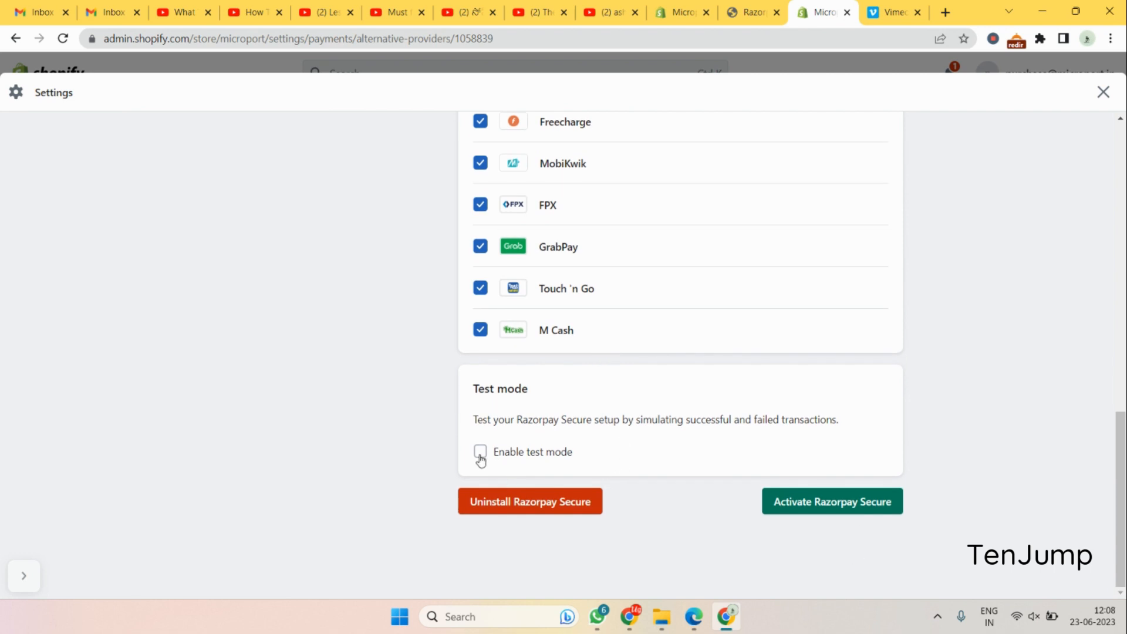
pyautogui.moveTo(833, 461)
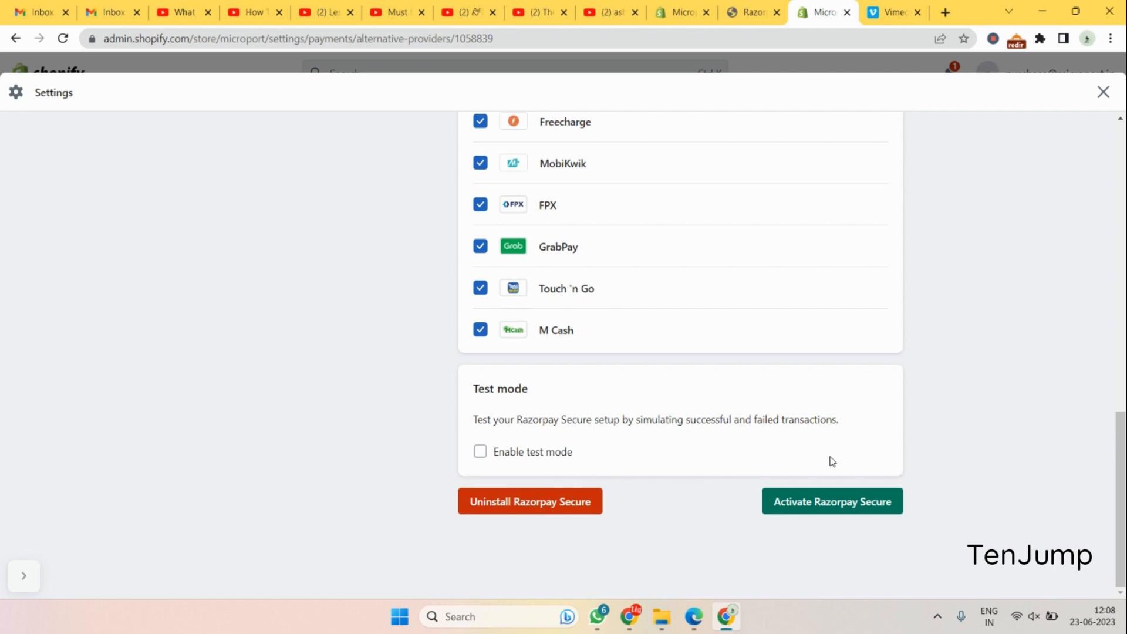
pyautogui.moveTo(913, 489)
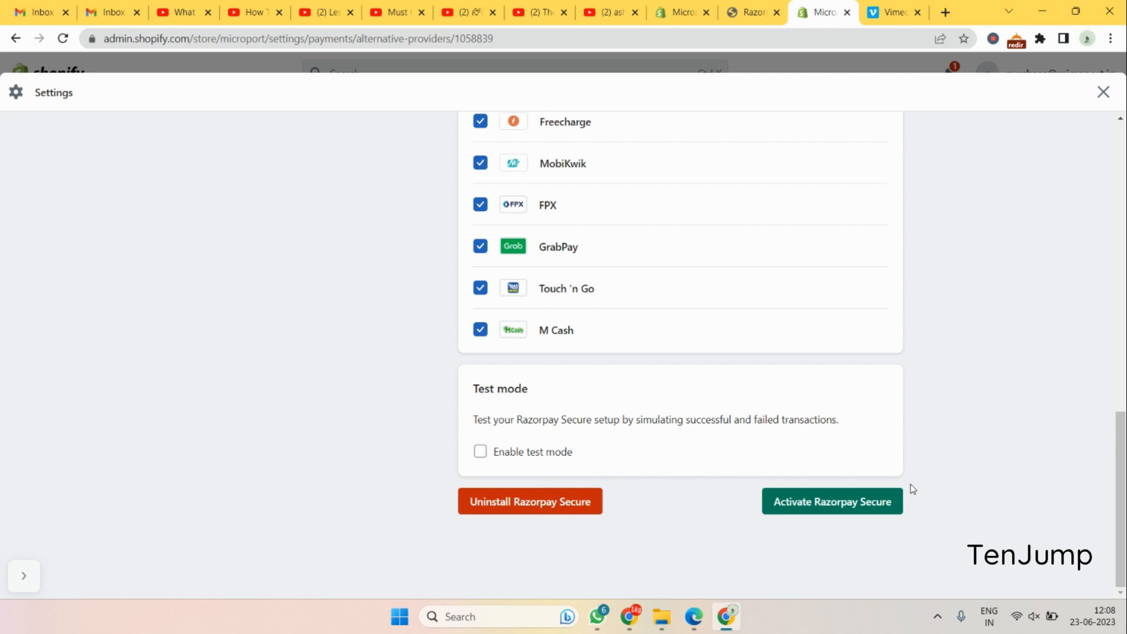
# Activate Razorpay Secure with test mode left unchecked.
pyautogui.click(832, 501)
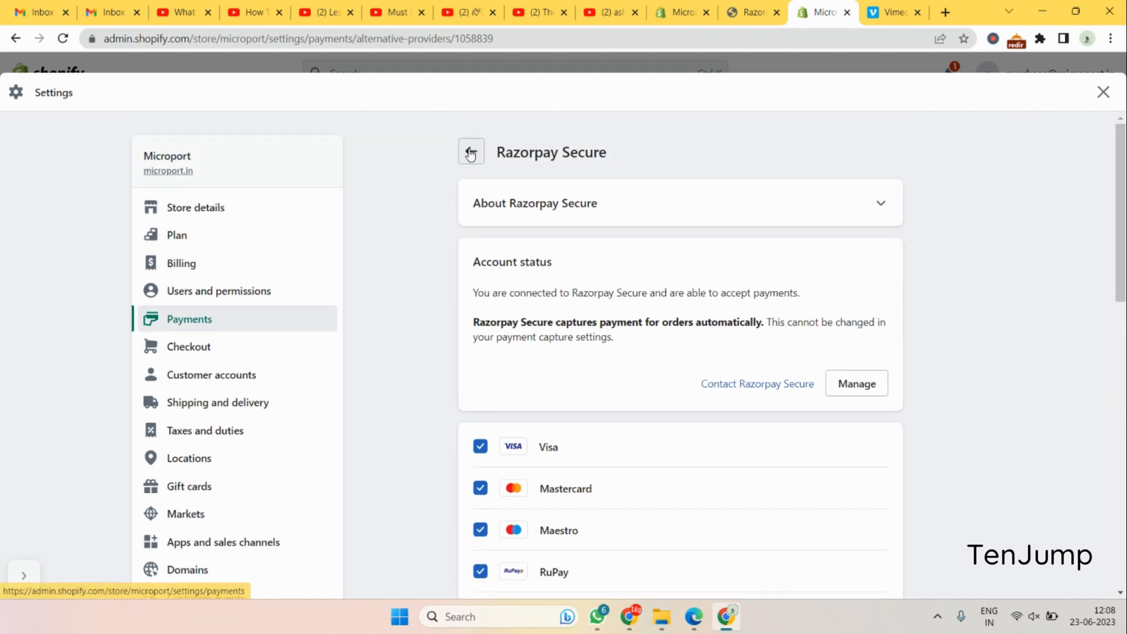
# Return to Payments settings and confirm Razorpay Secure shows Active.
pyautogui.click(471, 152)
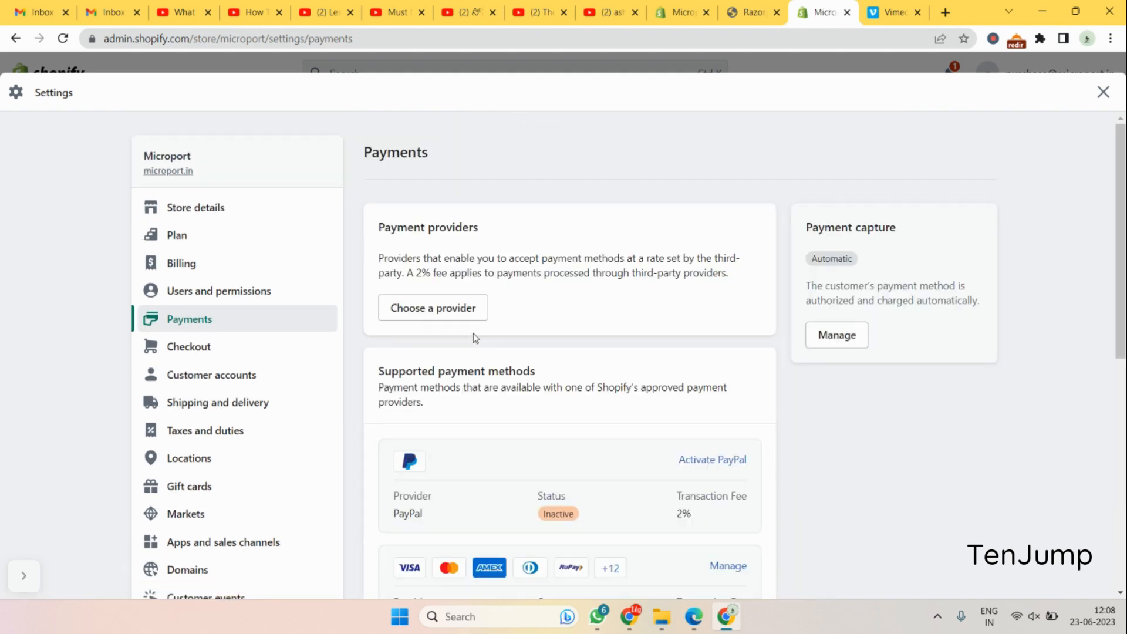
pyautogui.scroll(-3)
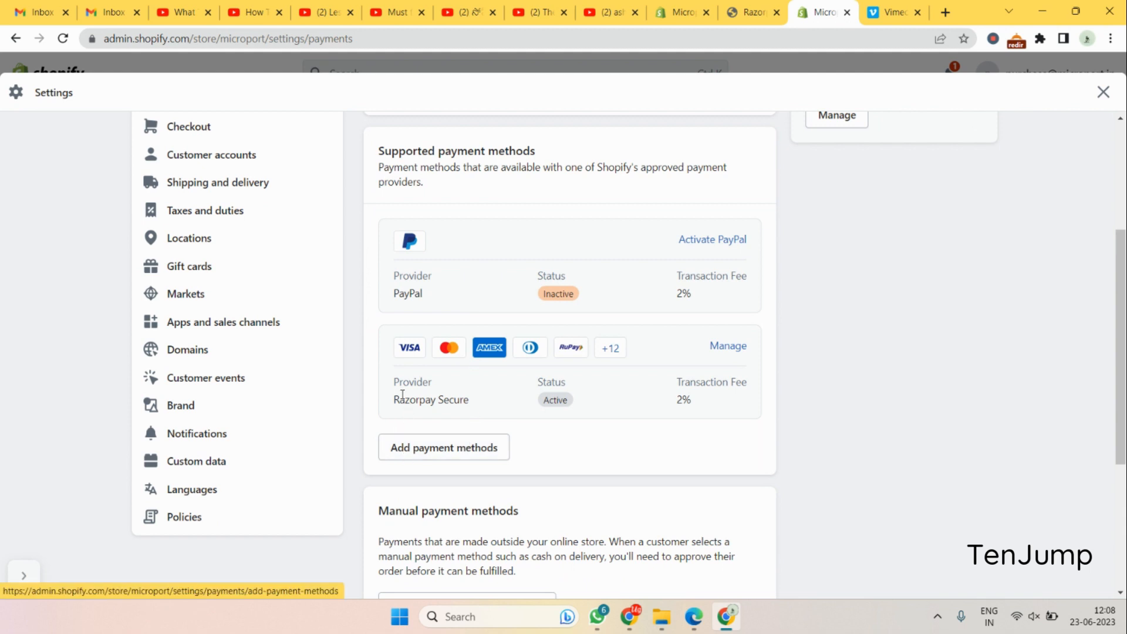
pyautogui.doubleClick(412, 382)
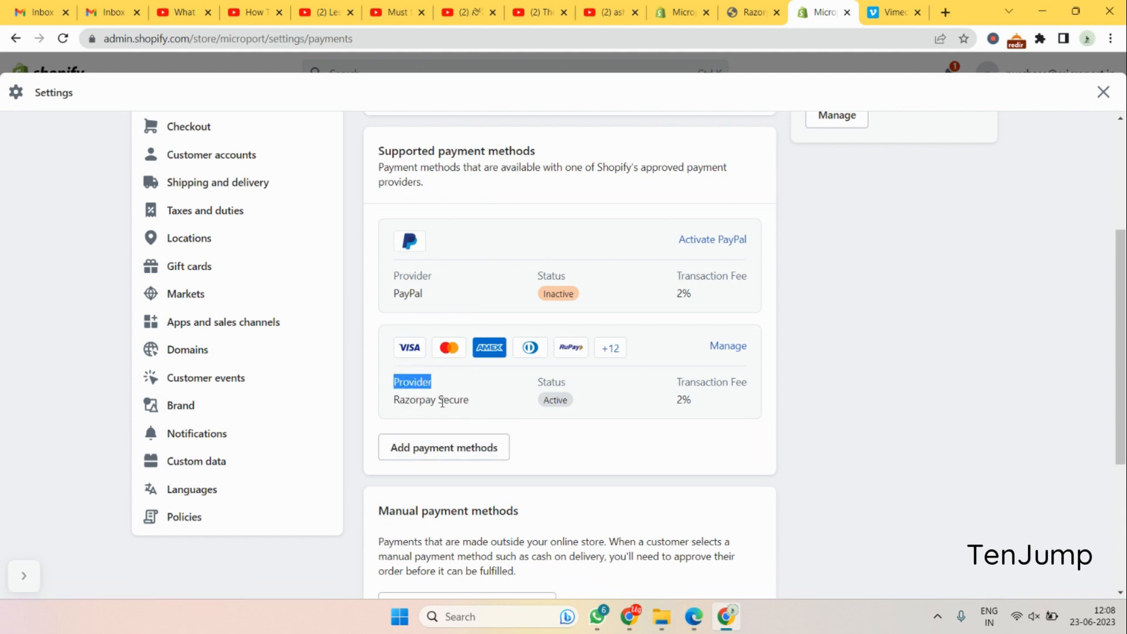
pyautogui.moveTo(479, 463)
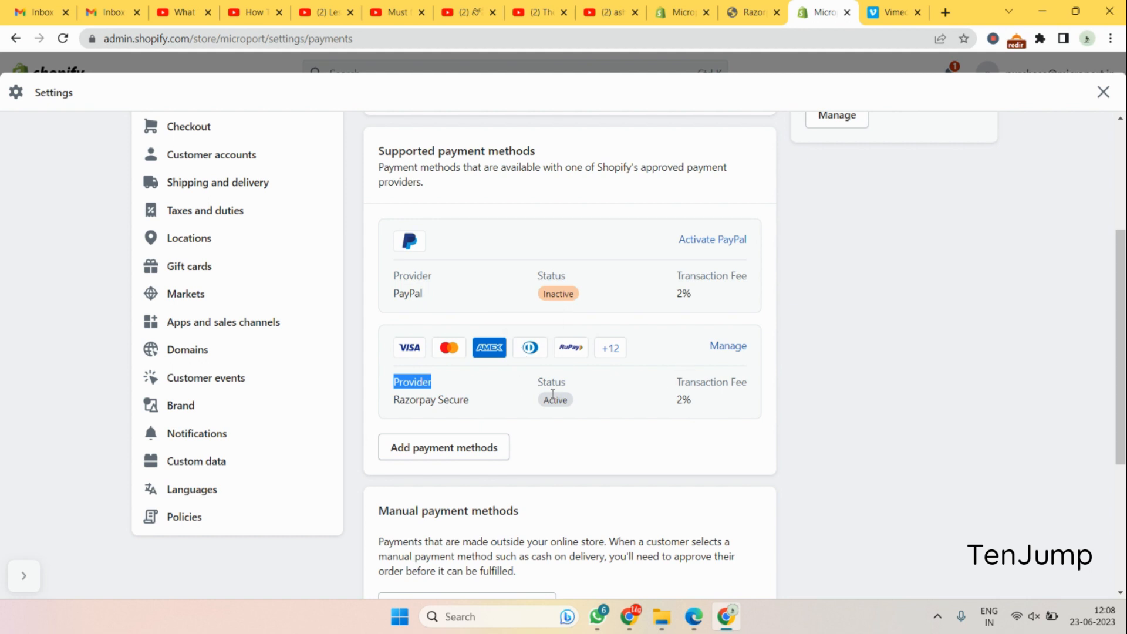
pyautogui.scroll(3)
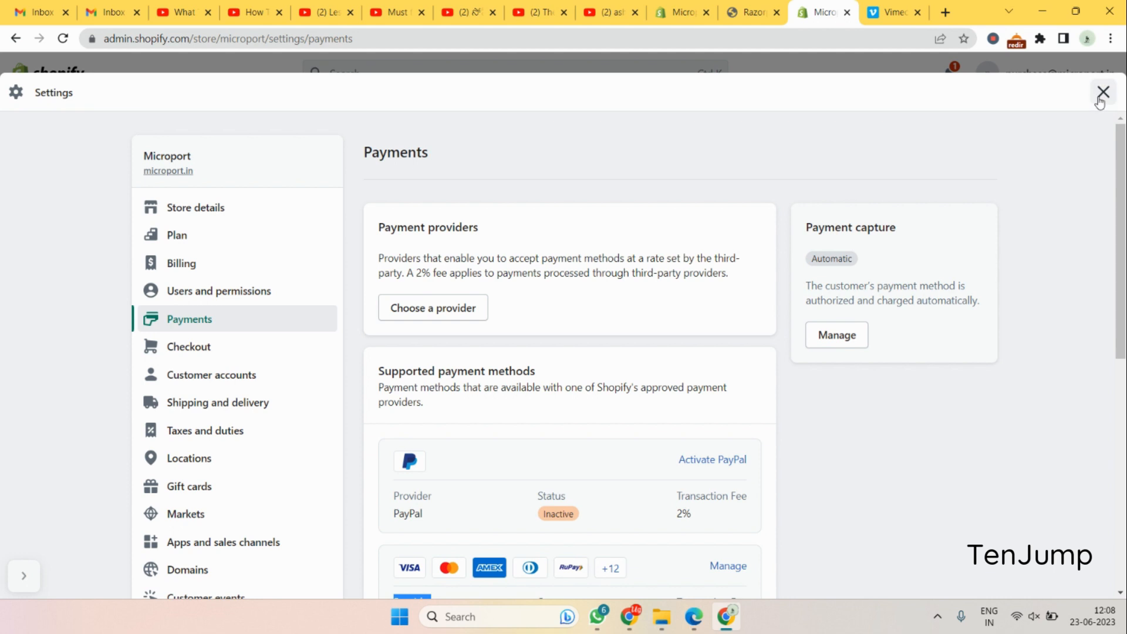
# Close Settings to return to the Microport store's admin home page.
pyautogui.click(1098, 92)
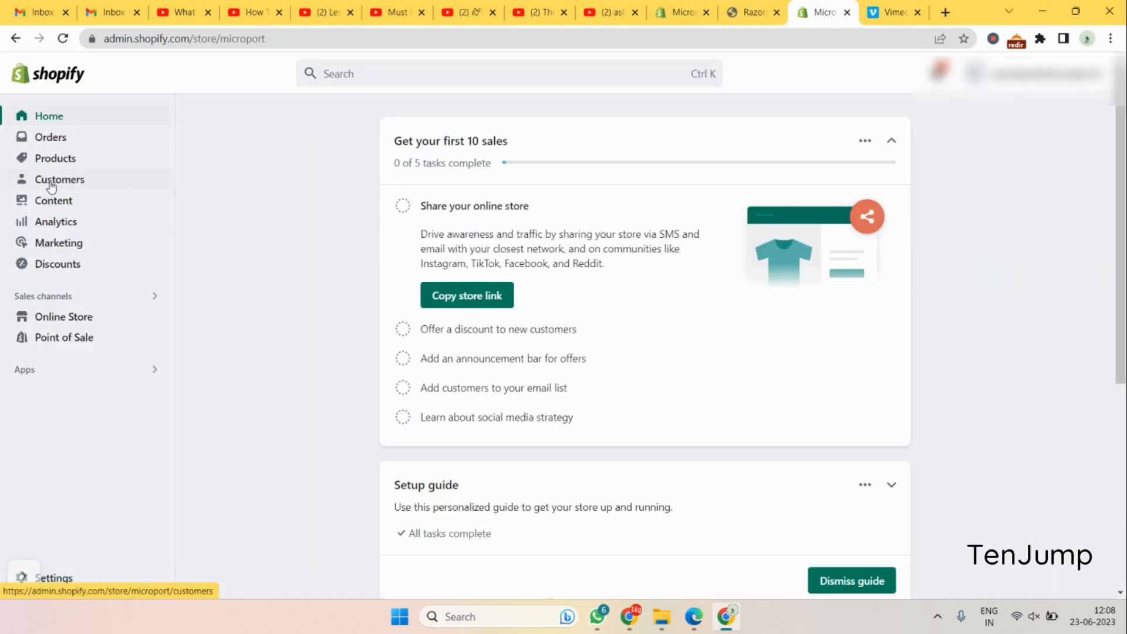
pyautogui.moveTo(219, 353)
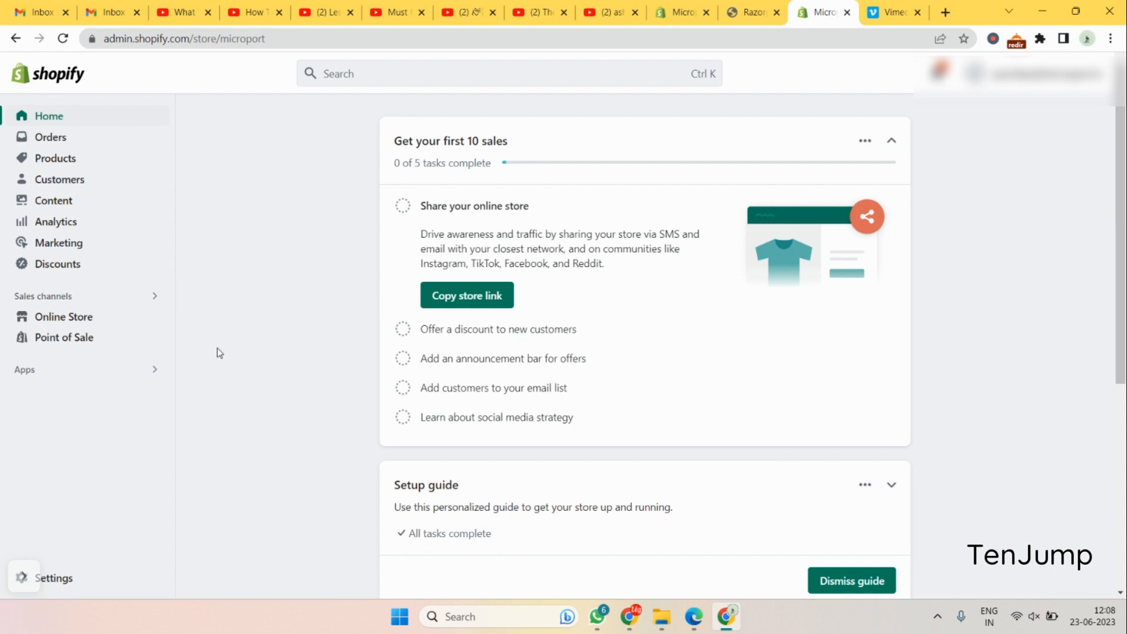
pyautogui.moveTo(734, 103)
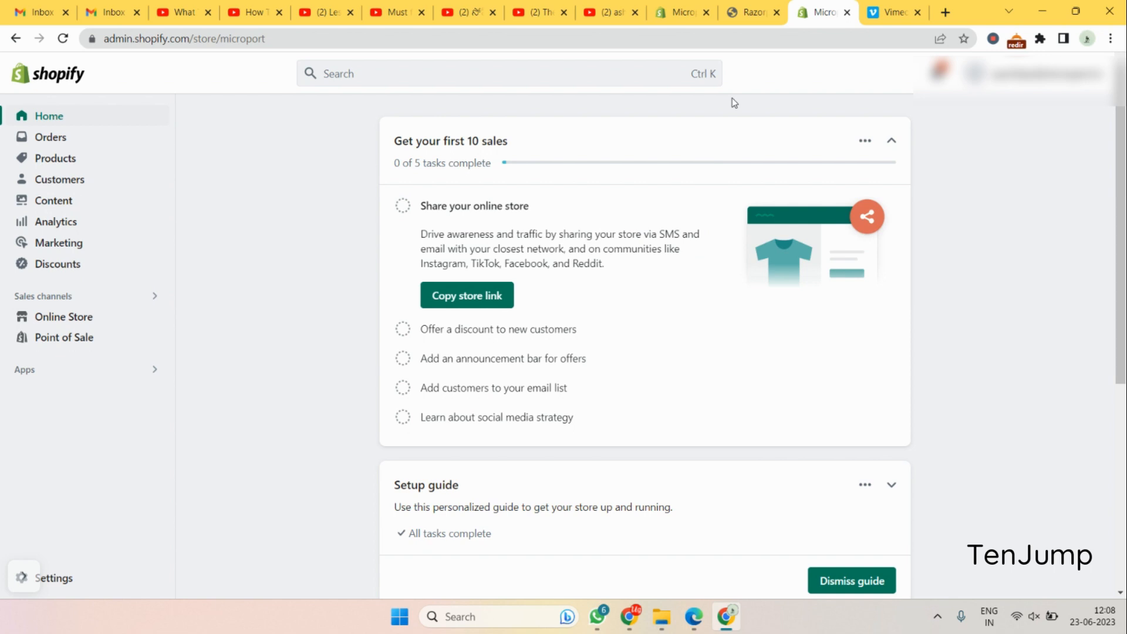
pyautogui.moveTo(709, 133)
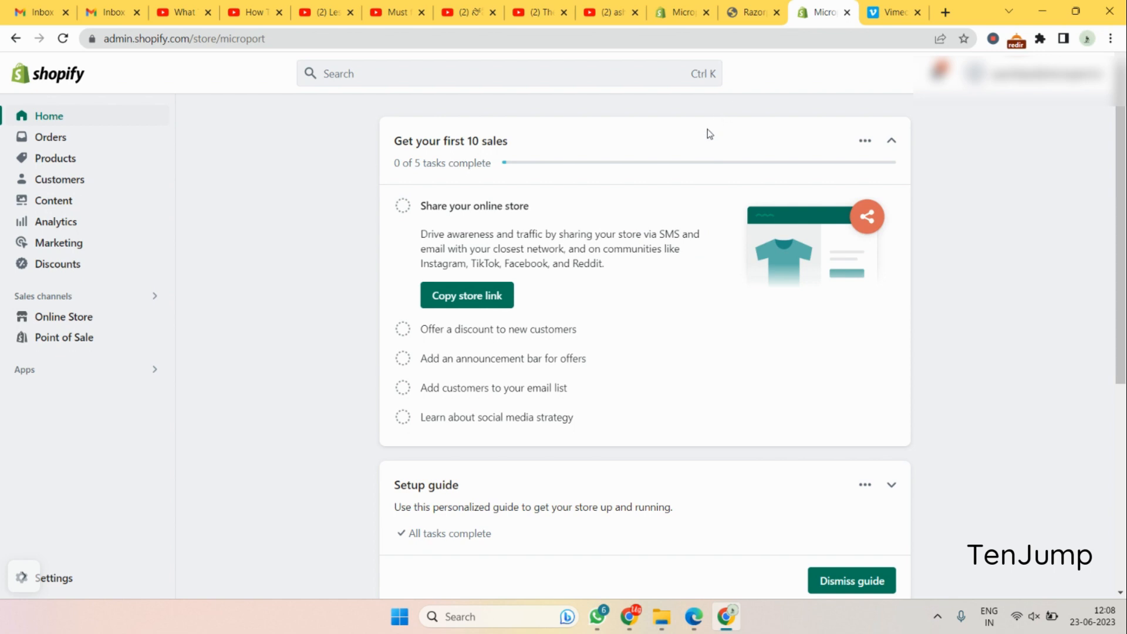